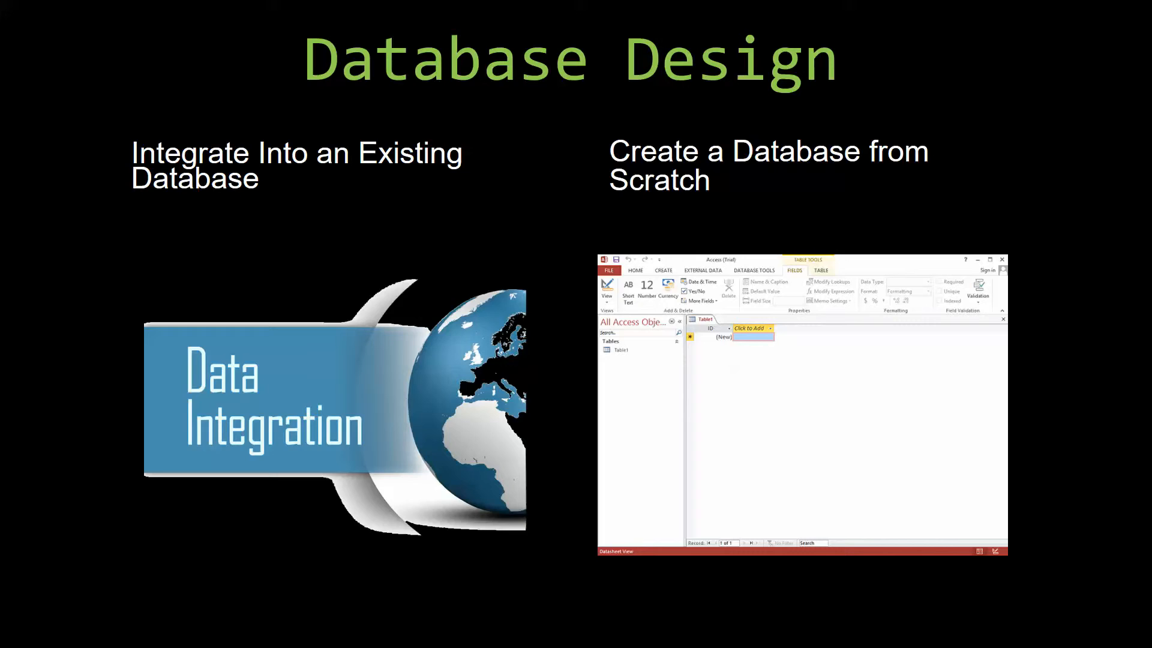
Step: Advance the slideshow through the Database Design slide before ending the presentation
{"action": "key", "text": "Right"}
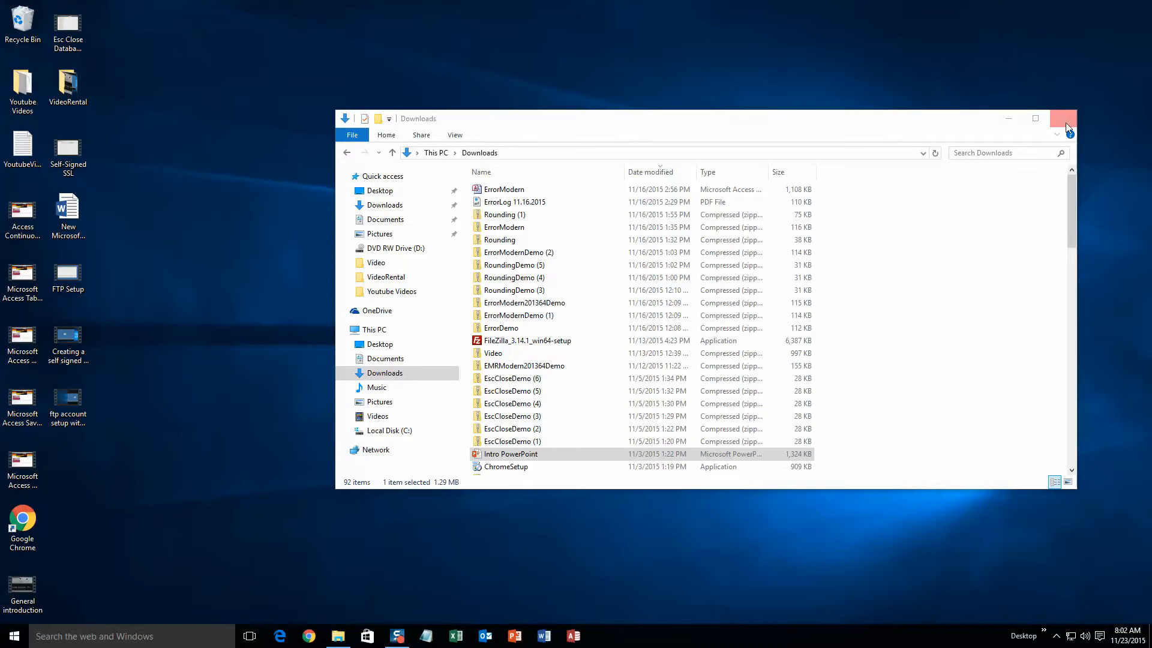
Step: Close Downloads, launch Chrome to microsoftaccessexpert.com and expand Database Templates (For Sale)
{"action": "left_click", "coordinate": [1063, 119]}
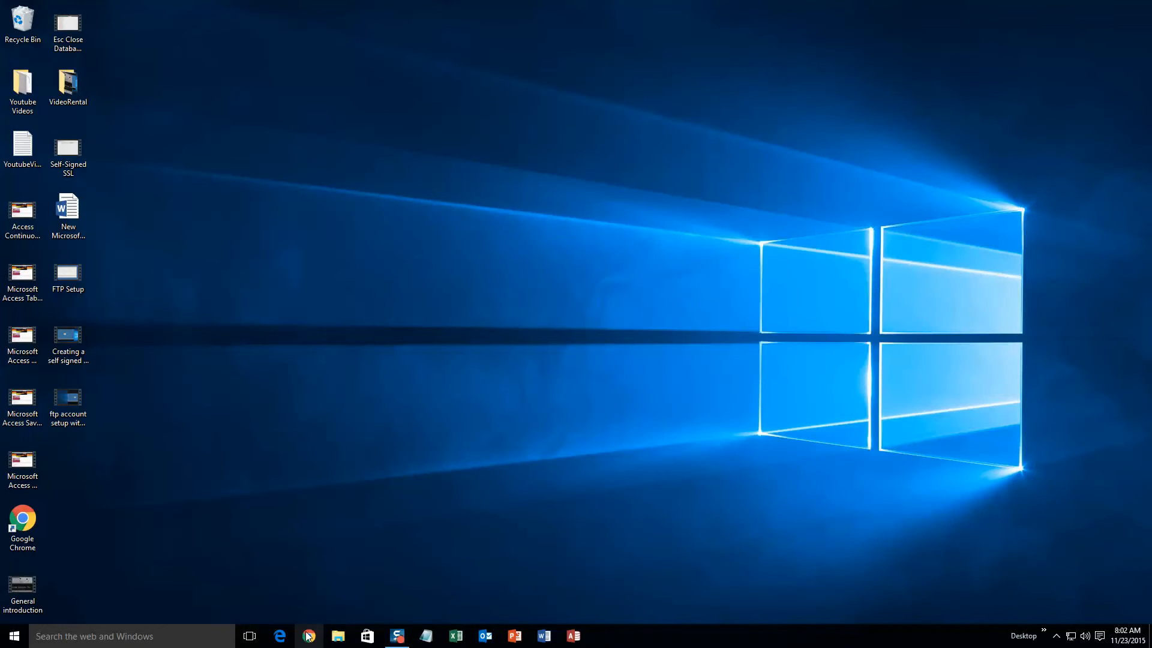
{"action": "left_click", "coordinate": [309, 636]}
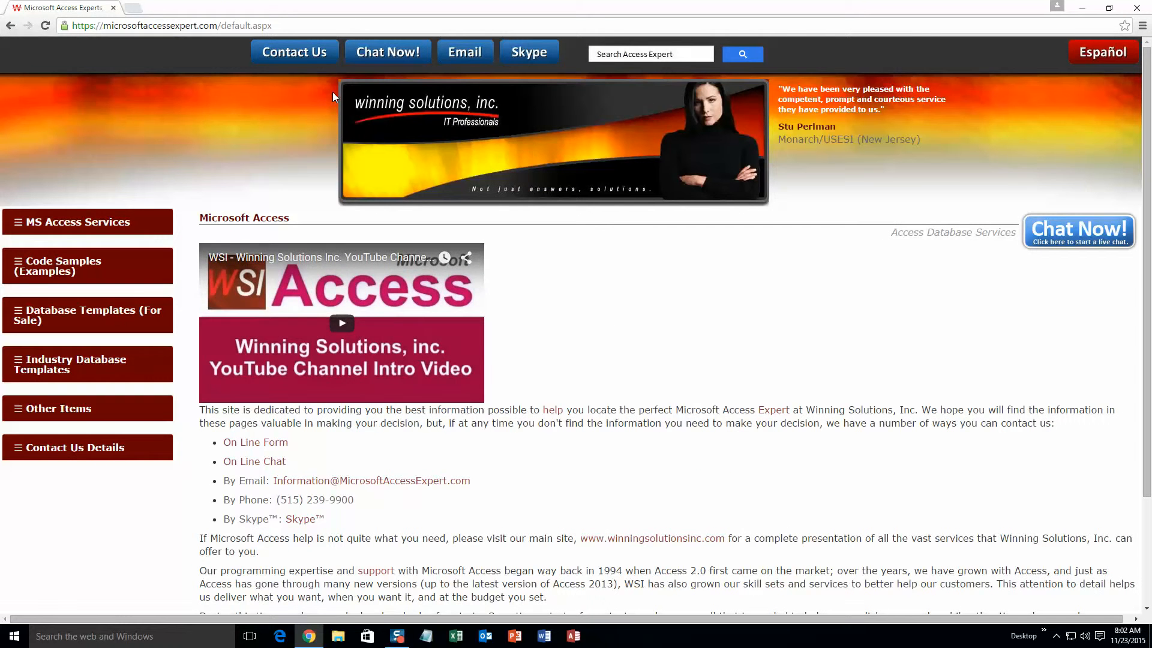
{"action": "mouse_move", "coordinate": [436, 133]}
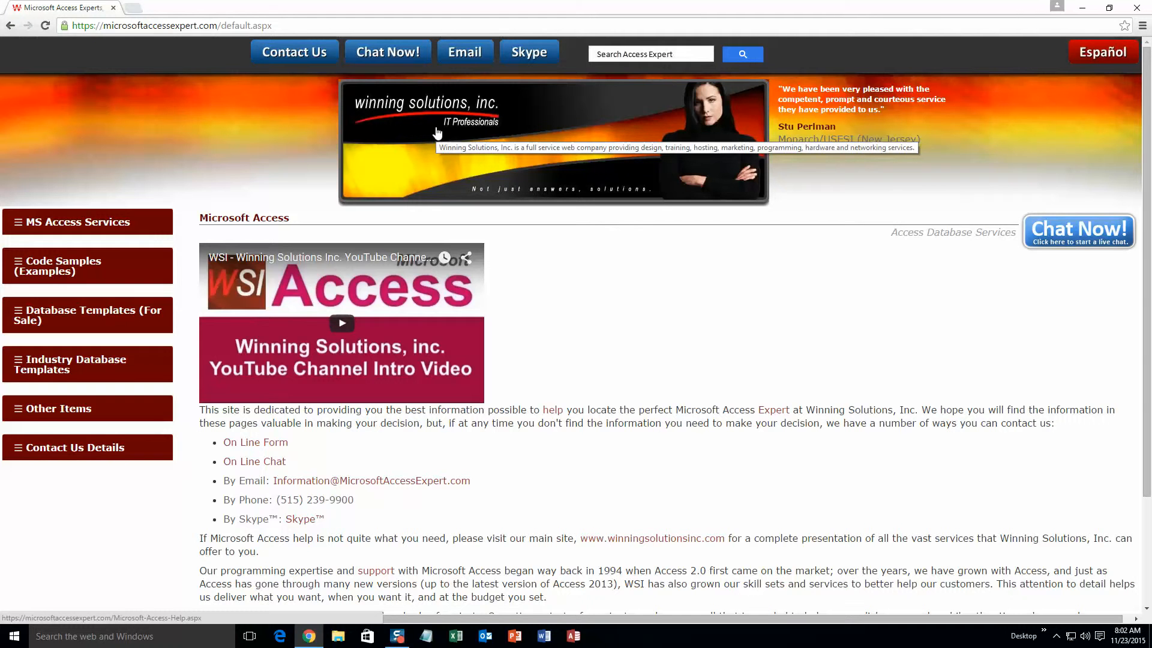
{"action": "mouse_move", "coordinate": [431, 140]}
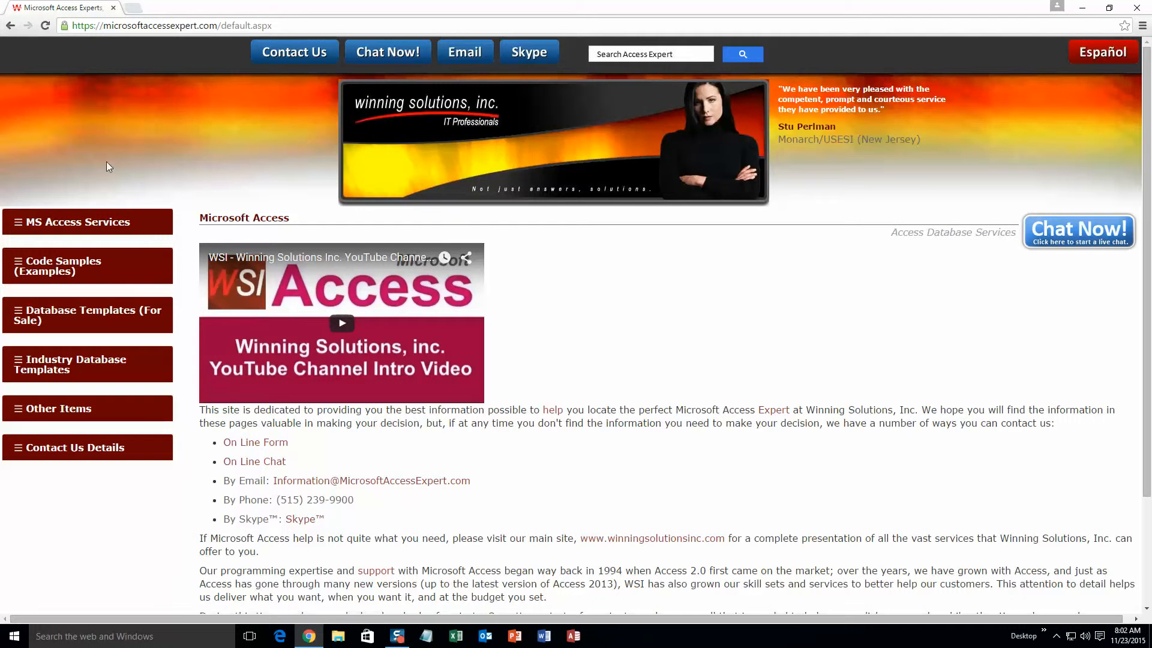
{"action": "left_click", "coordinate": [86, 315]}
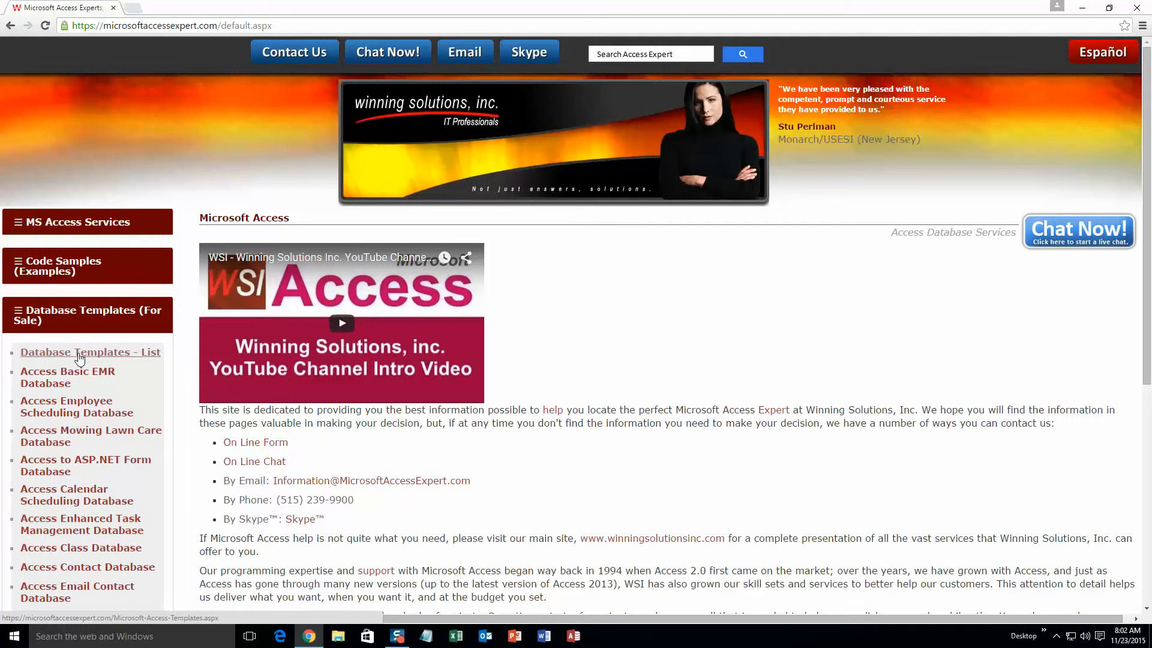
Step: Browse the Database Templates - List page down to the Small Business templates section
{"action": "left_click", "coordinate": [90, 351]}
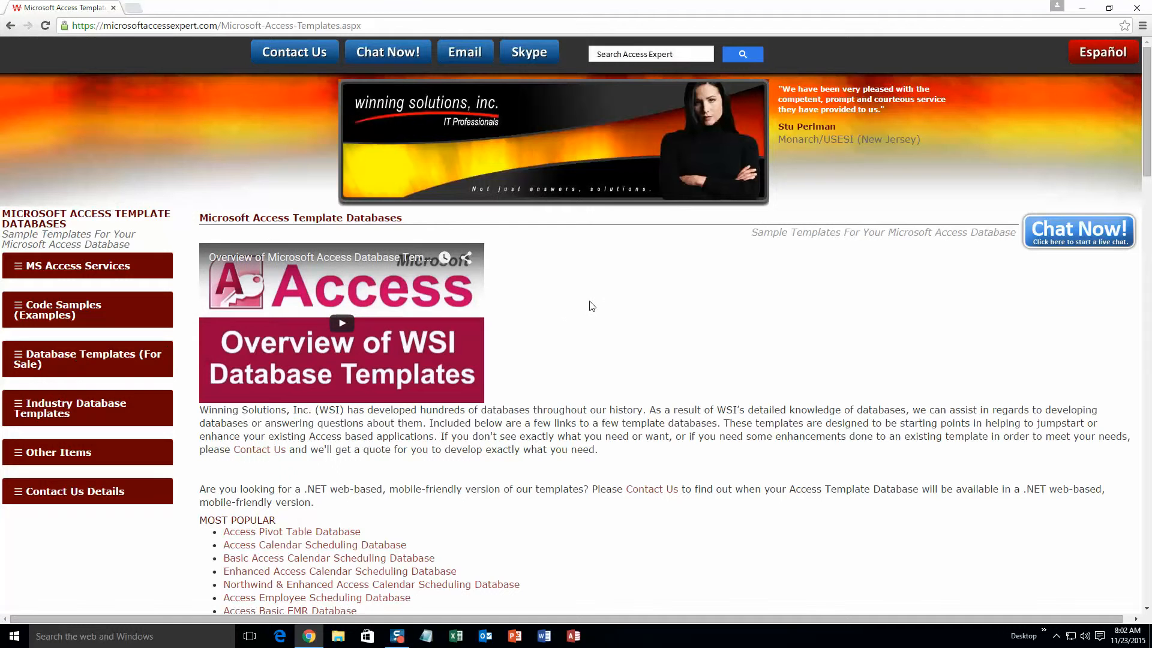
{"action": "mouse_move", "coordinate": [786, 310]}
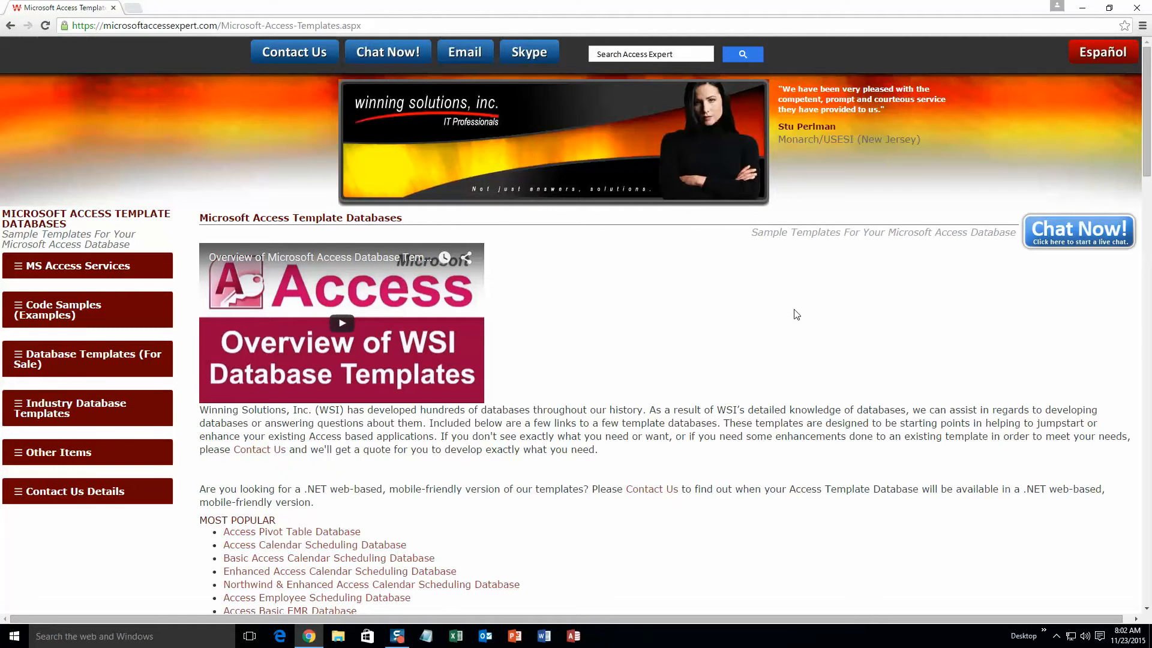
{"action": "scroll", "scroll_direction": "down", "scroll_amount": 3}
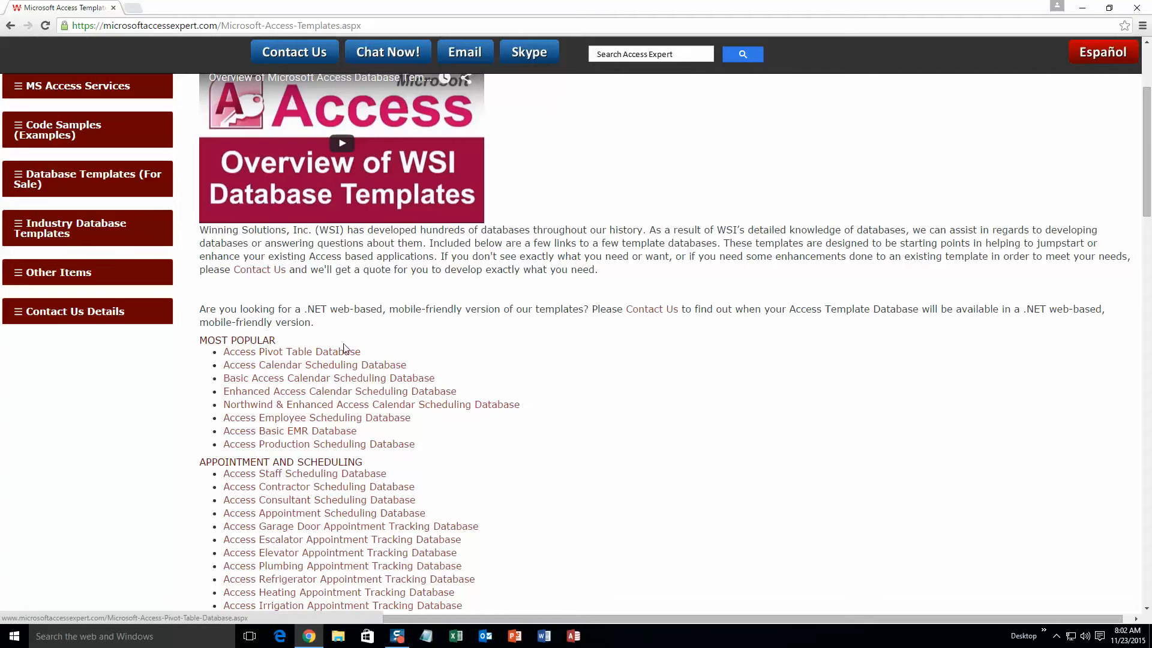
{"action": "scroll", "scroll_direction": "down", "scroll_amount": 3}
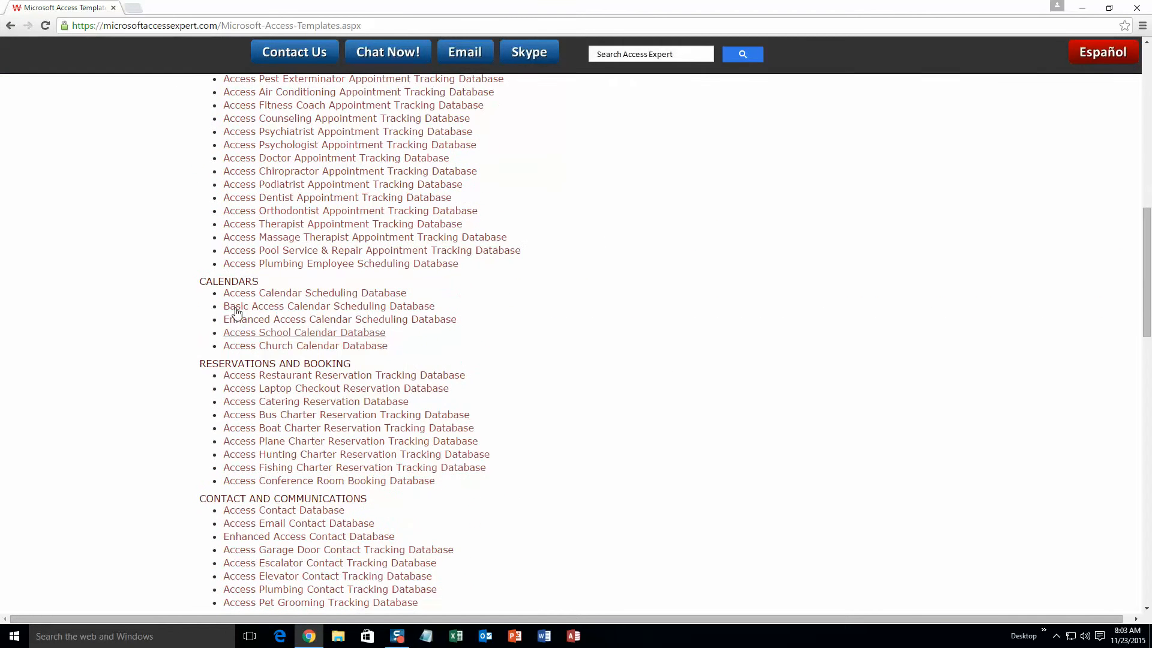
{"action": "mouse_move", "coordinate": [436, 438]}
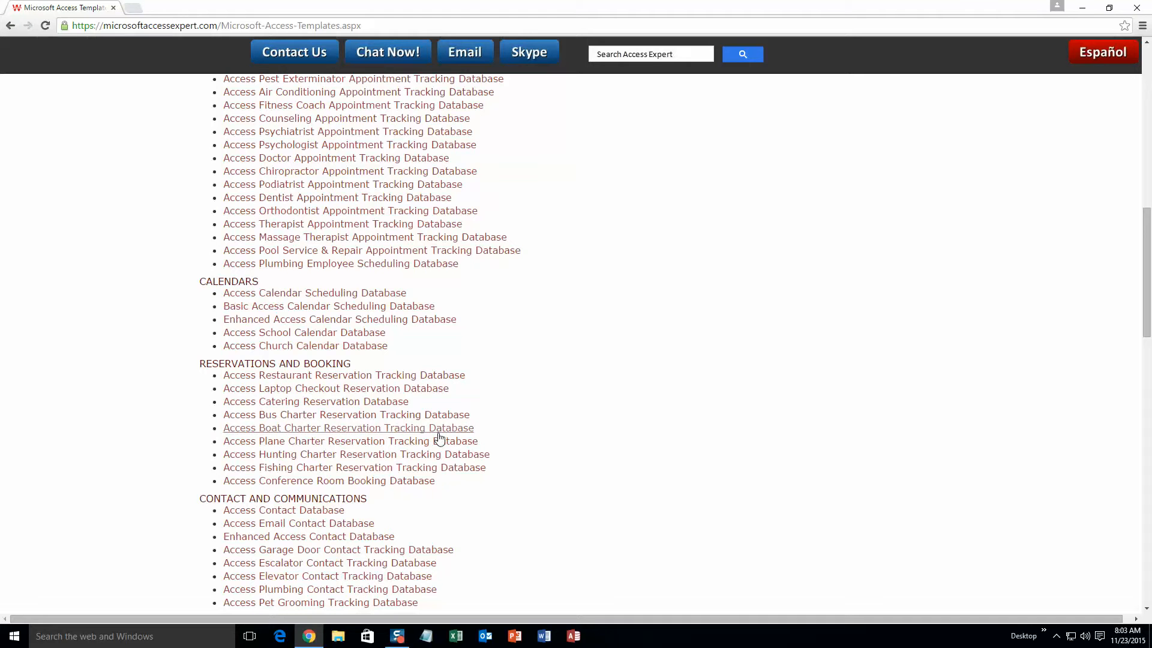
{"action": "scroll", "scroll_direction": "down", "scroll_amount": 3}
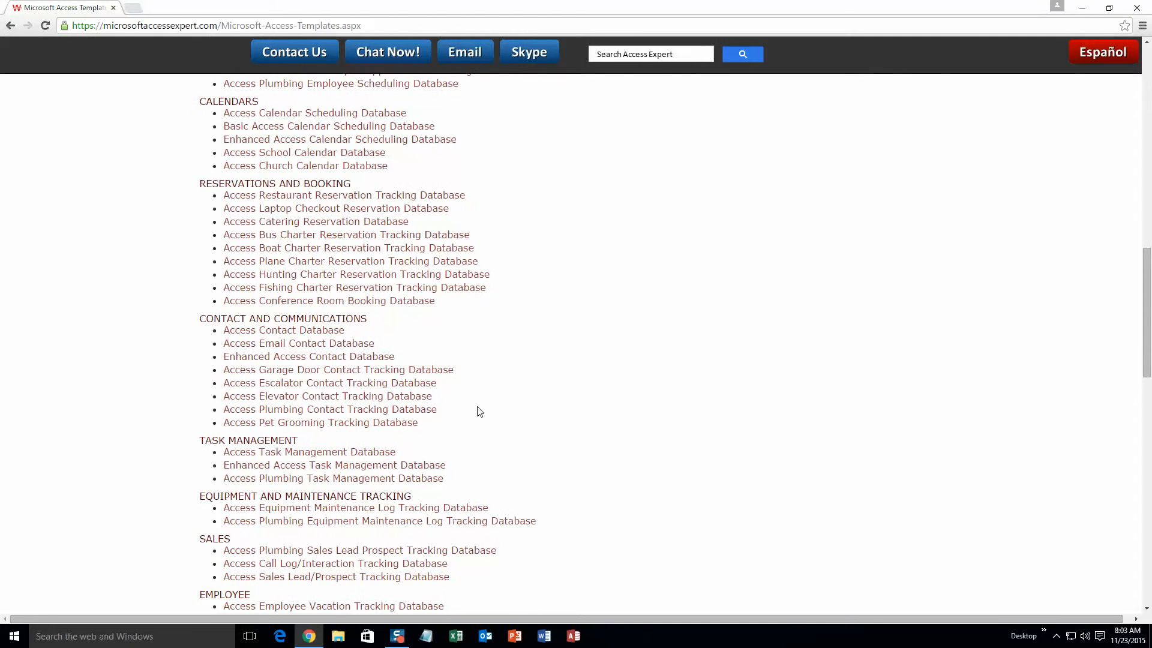
{"action": "mouse_move", "coordinate": [477, 403]}
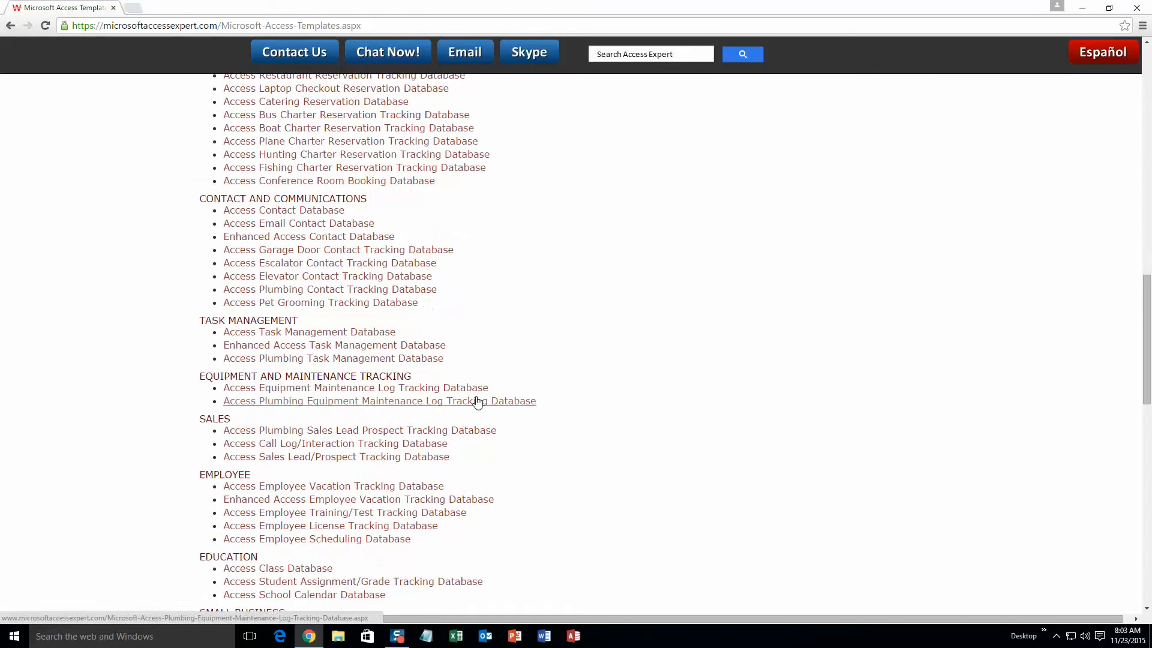
{"action": "scroll", "scroll_direction": "down", "scroll_amount": 3}
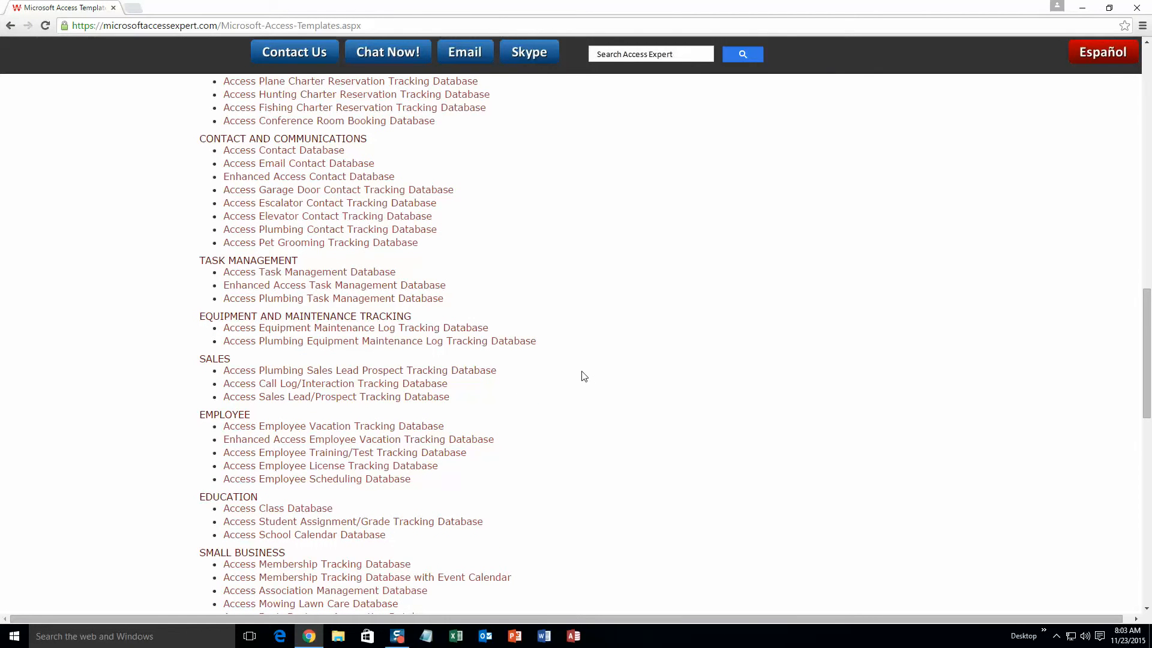
{"action": "scroll", "scroll_direction": "down", "scroll_amount": 3}
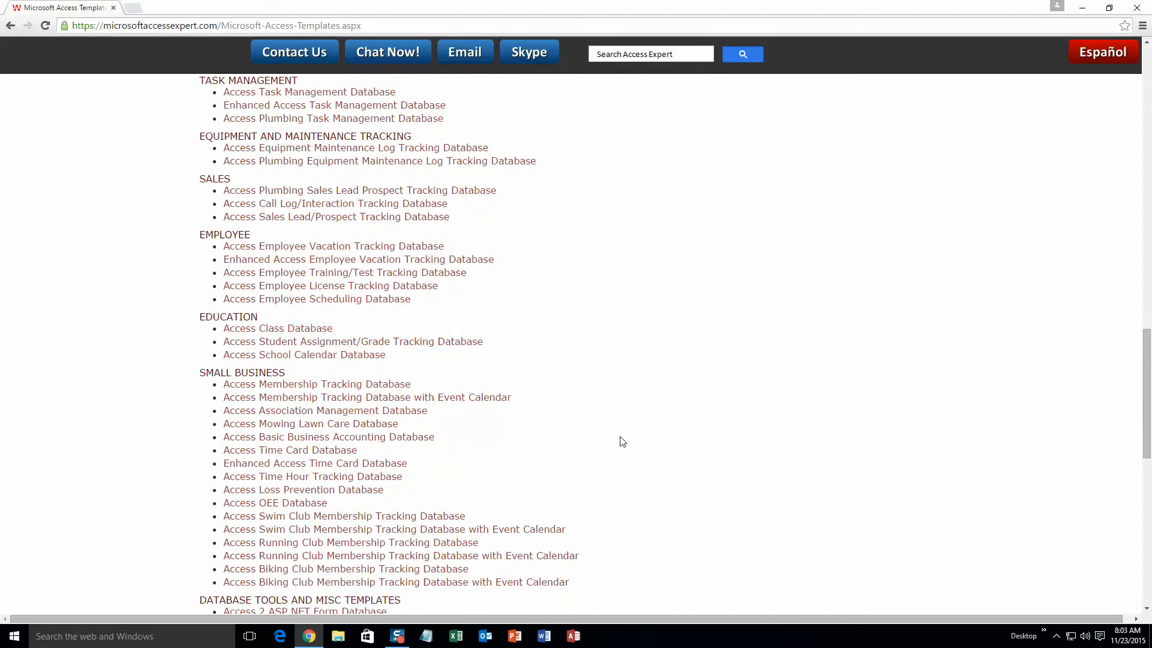
{"action": "scroll", "scroll_direction": "down", "scroll_amount": 3}
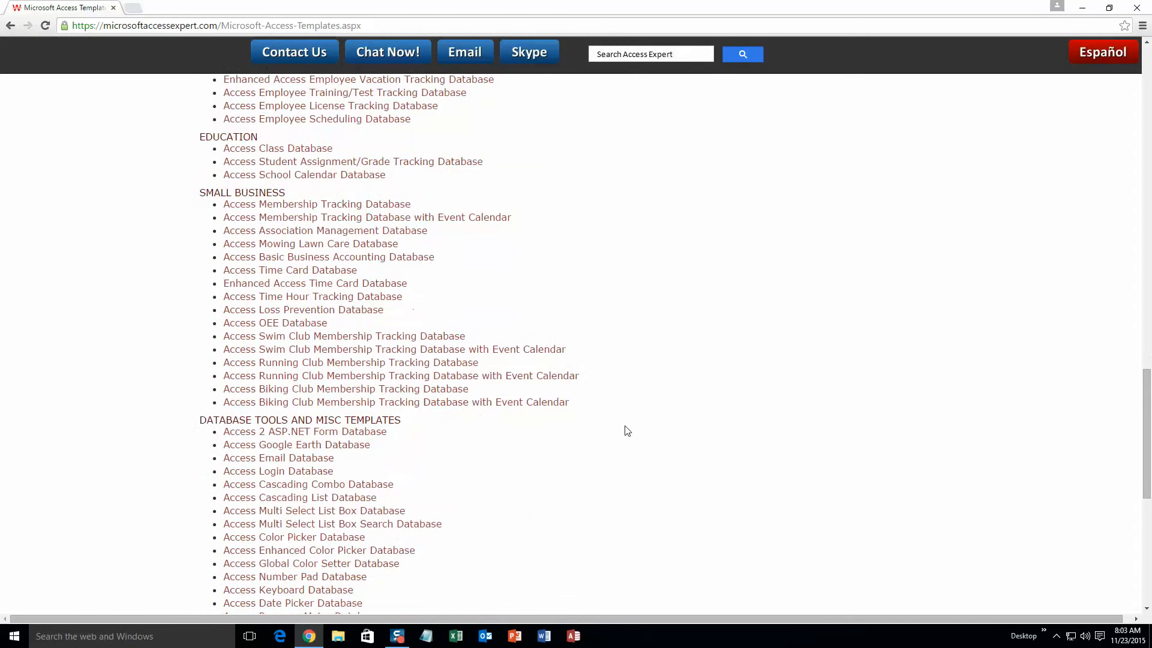
{"action": "scroll", "scroll_direction": "down", "scroll_amount": 3}
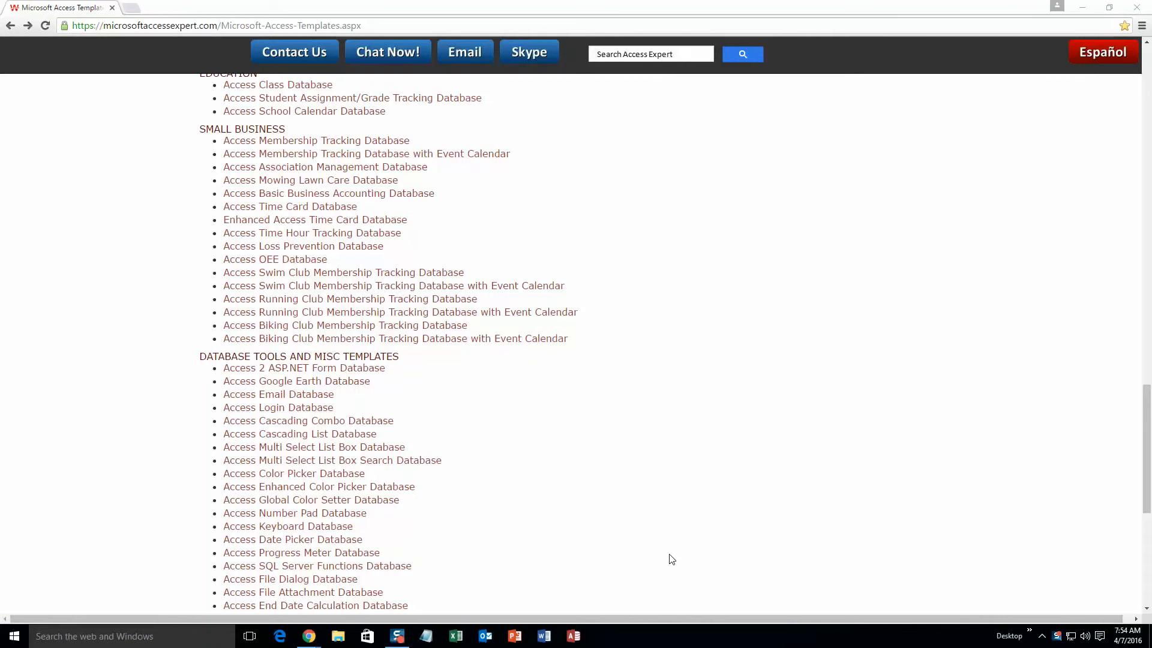
{"action": "mouse_move", "coordinate": [694, 580]}
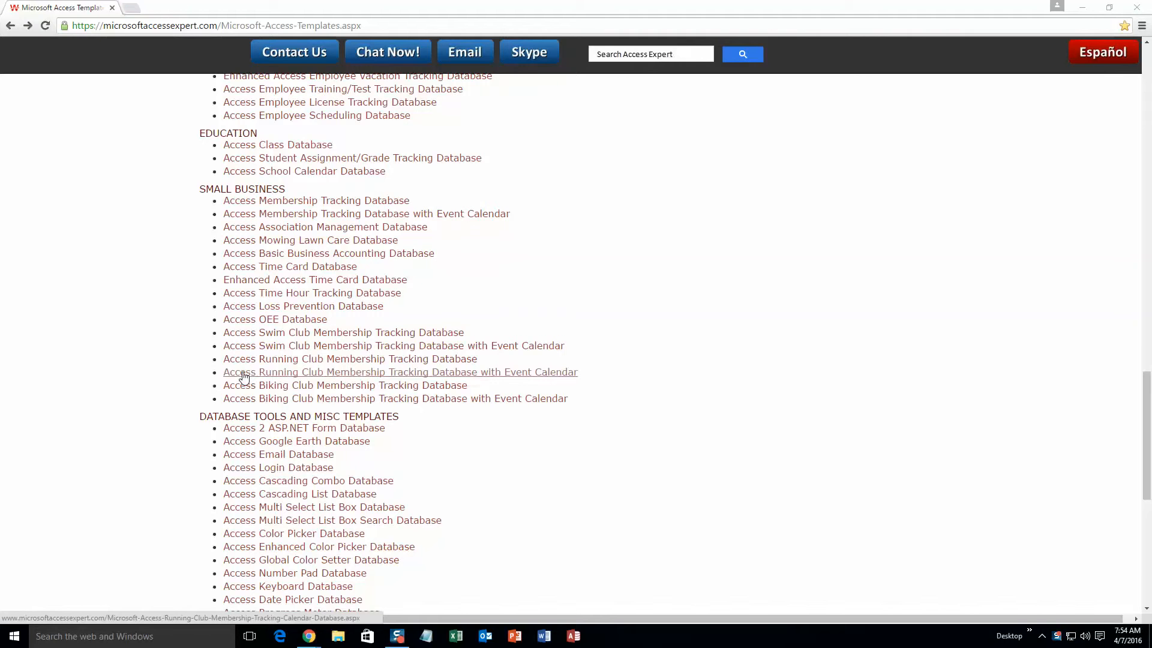
Step: On the Running Club Membership Tracking Database with Calendar page, start the Access 2007/2010/2013 demo download
{"action": "left_click", "coordinate": [398, 372]}
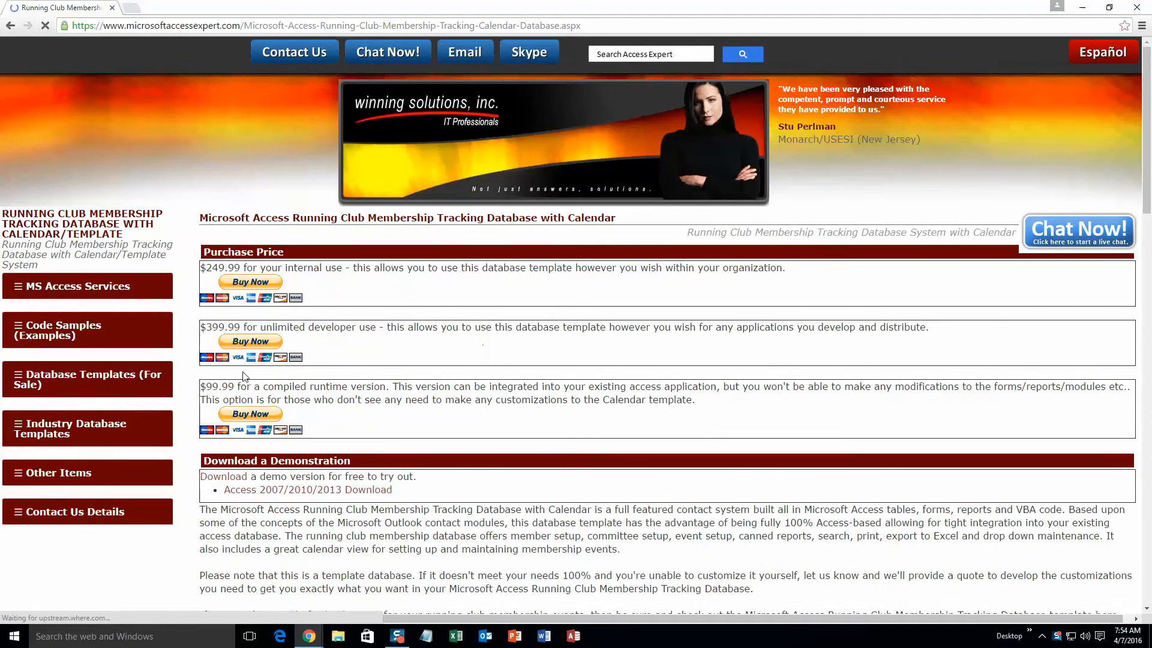
{"action": "scroll", "scroll_direction": "down", "scroll_amount": 3}
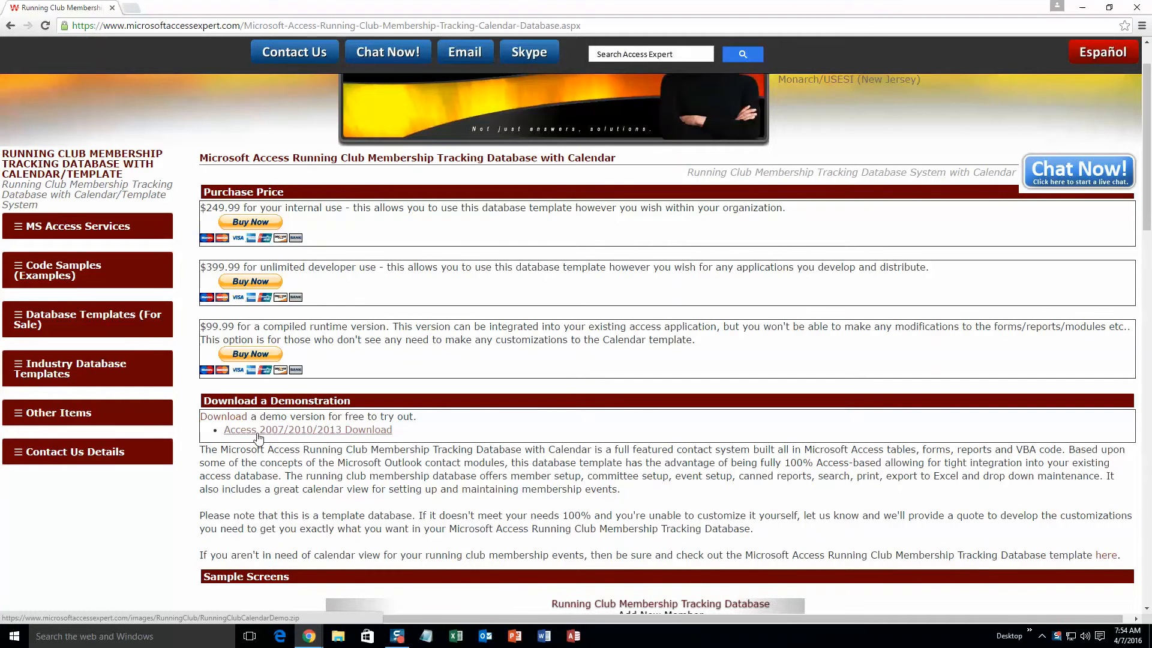
{"action": "left_click", "coordinate": [307, 430]}
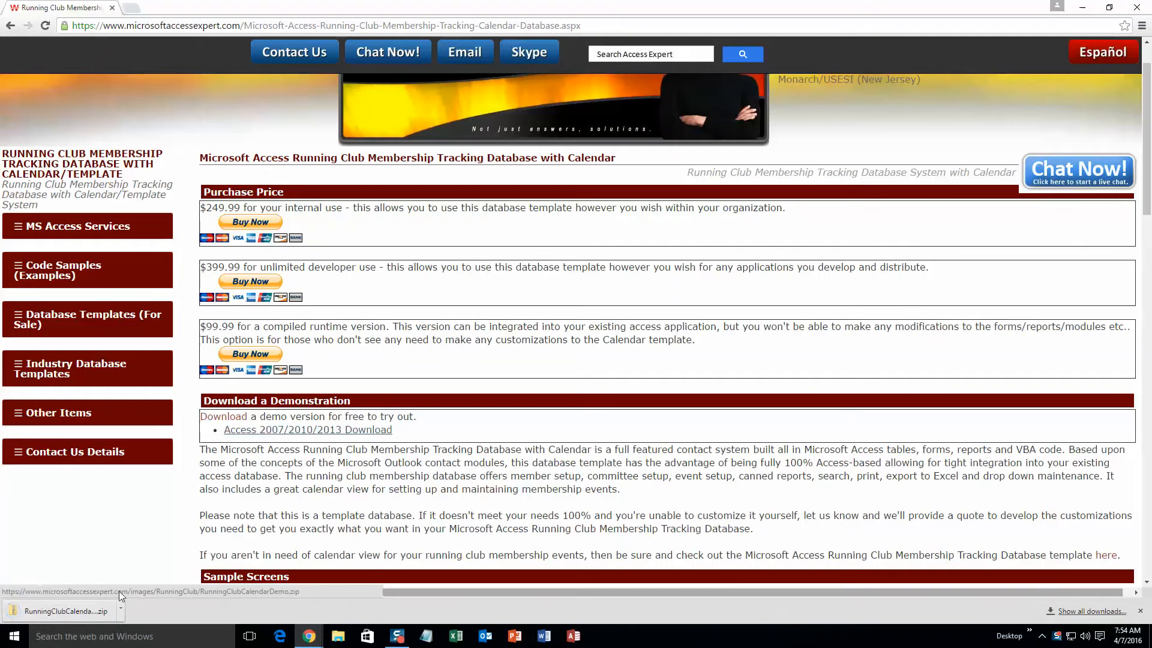
Step: Extract the RunningClubCalendarDemo zip to the suggested folder and select the extracted database file
{"action": "left_click", "coordinate": [62, 610]}
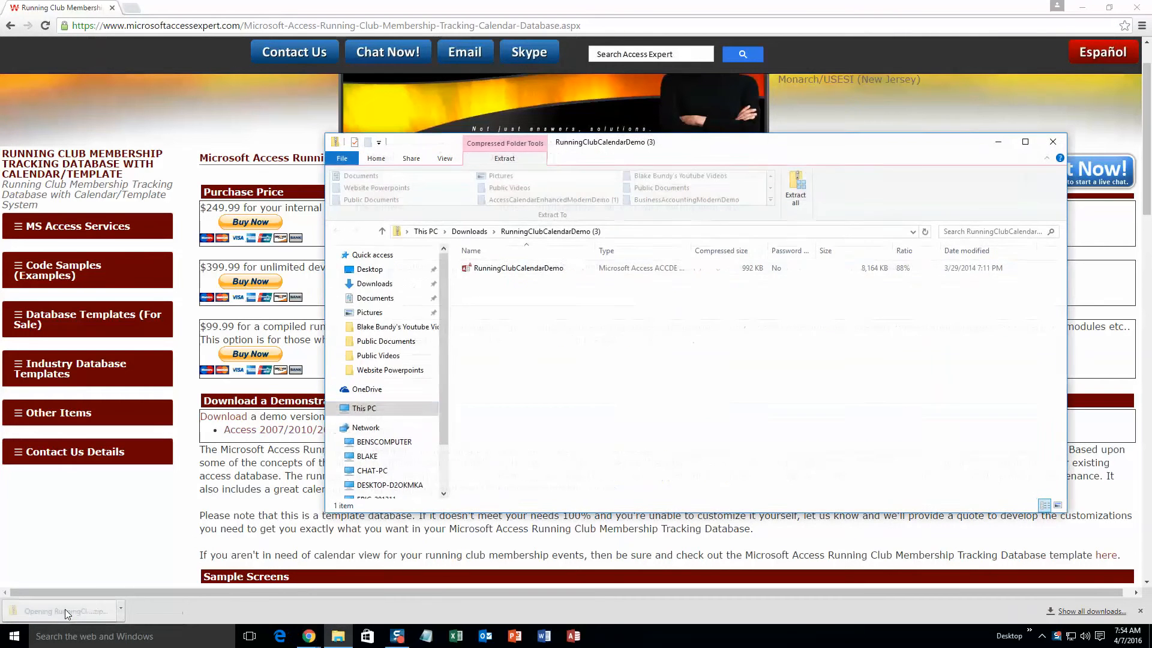
{"action": "left_click", "coordinate": [519, 267]}
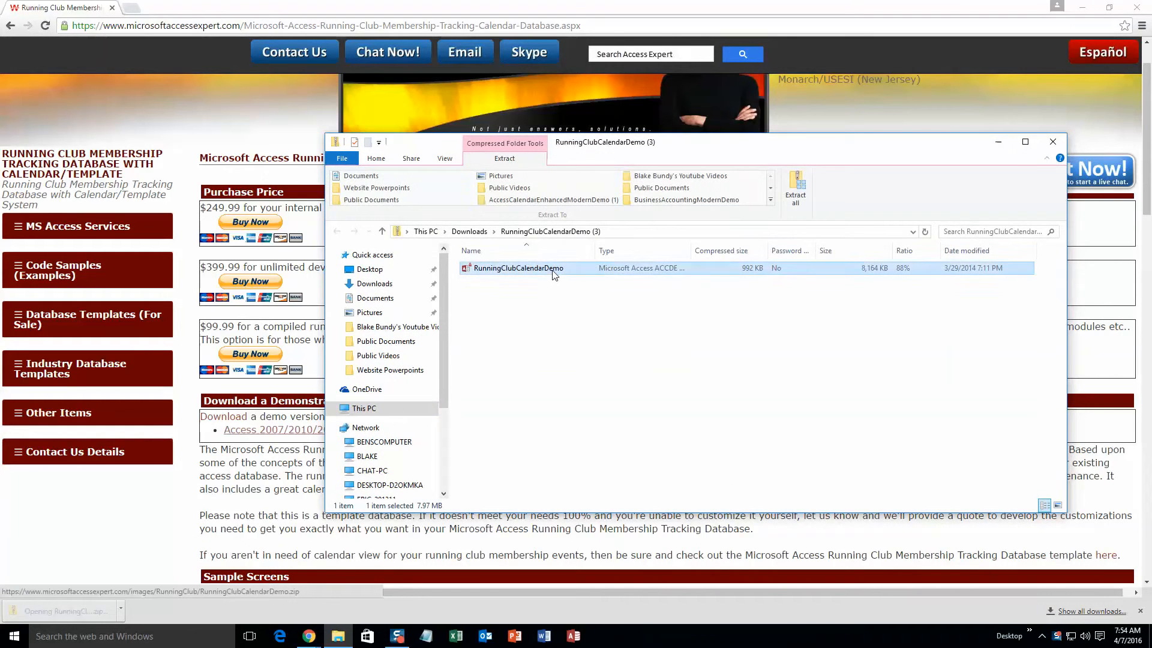
{"action": "mouse_move", "coordinate": [796, 187]}
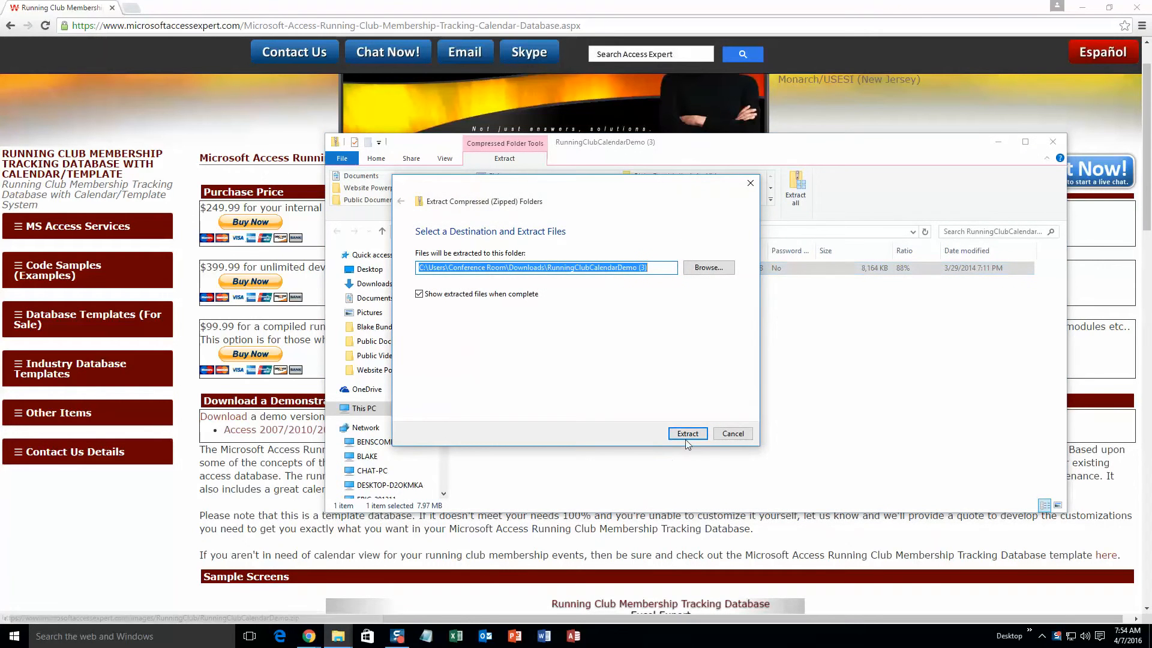
{"action": "left_click", "coordinate": [687, 433]}
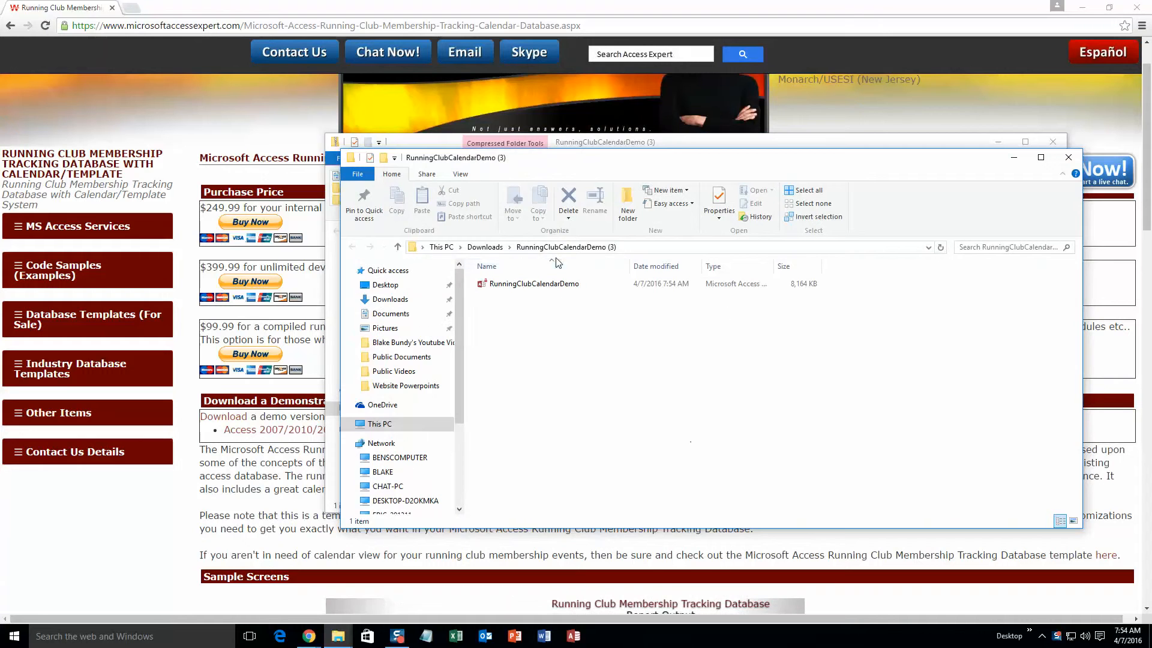
{"action": "left_click", "coordinate": [533, 283]}
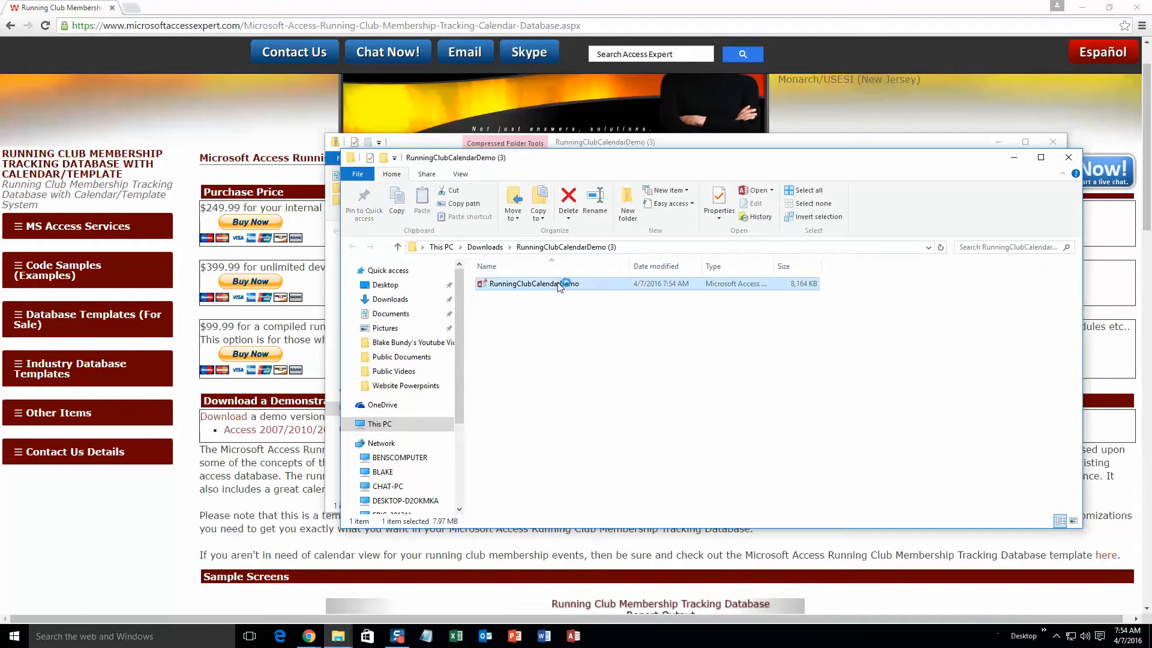
Step: Open the extracted RunningClubCalendarDemo .accde file, accepting the Access Security Notice
{"action": "double_click", "coordinate": [534, 283]}
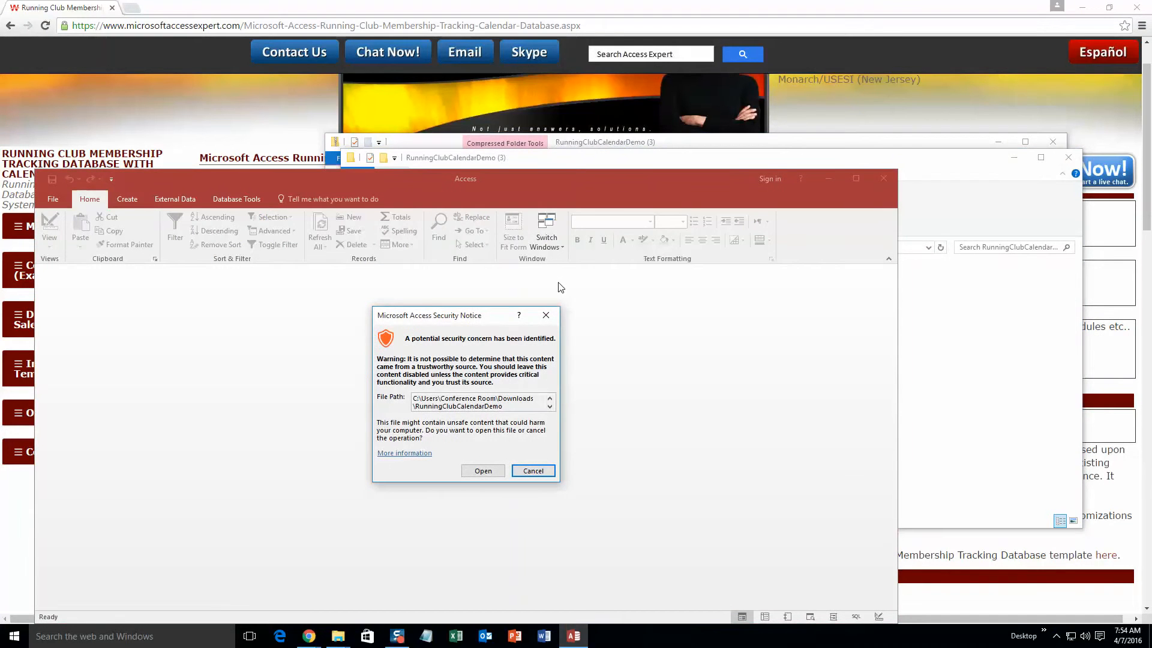
{"action": "mouse_move", "coordinate": [482, 466]}
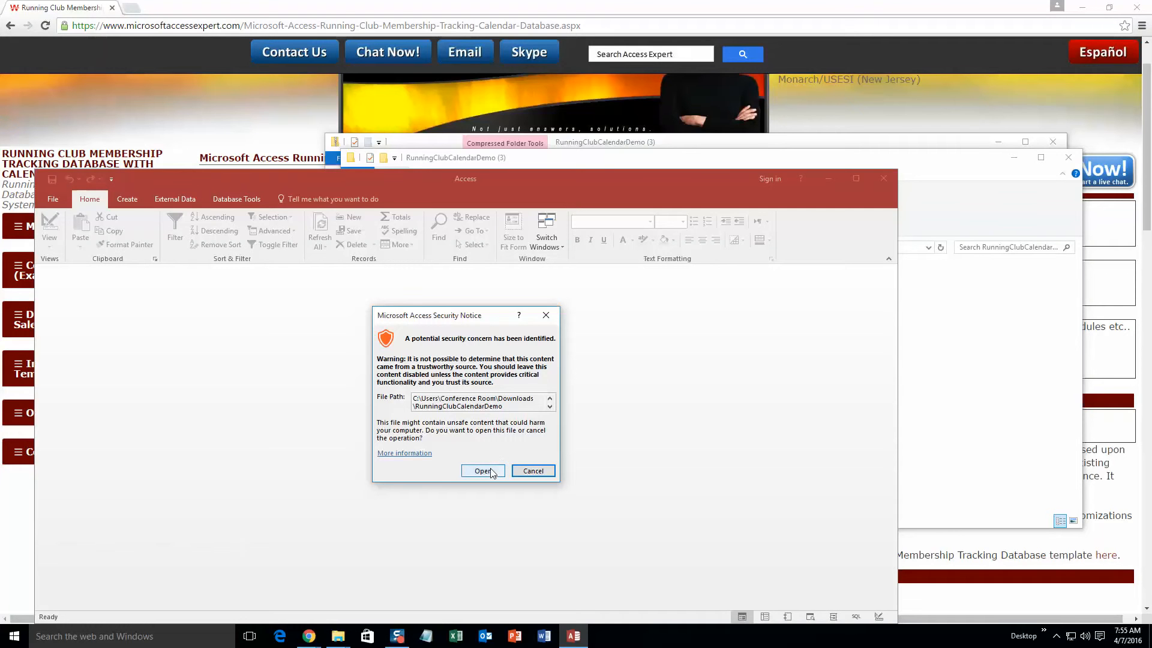
{"action": "left_click", "coordinate": [483, 470]}
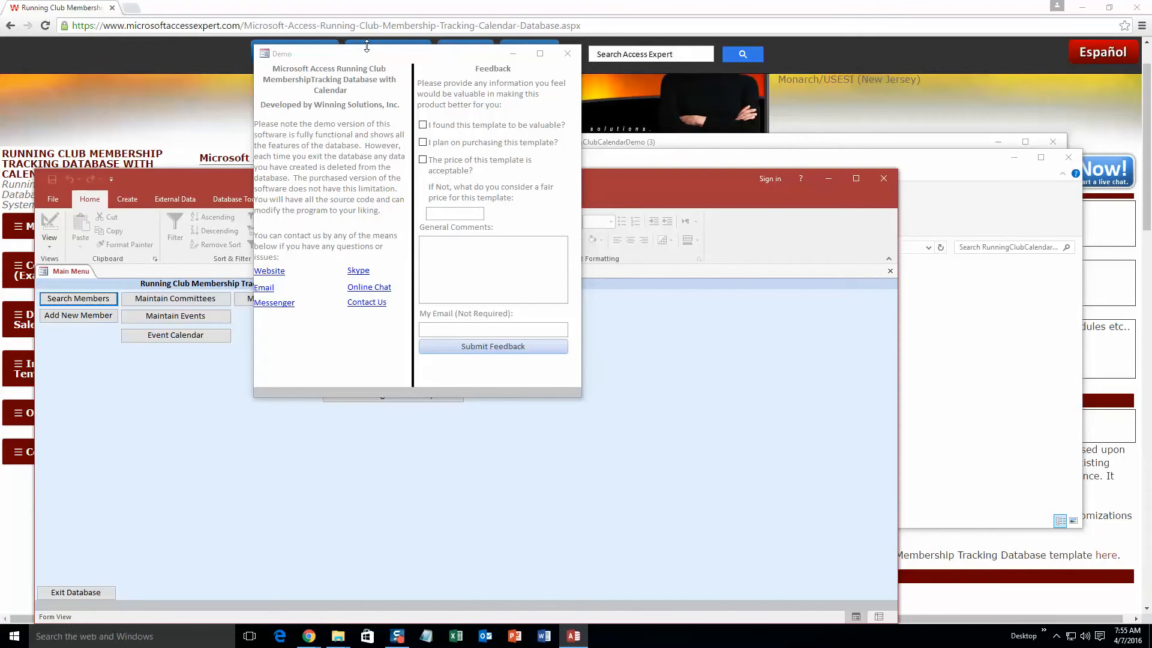
Step: Close the demo feedback window to reveal the Running Club Main Menu
{"action": "left_click", "coordinate": [566, 52]}
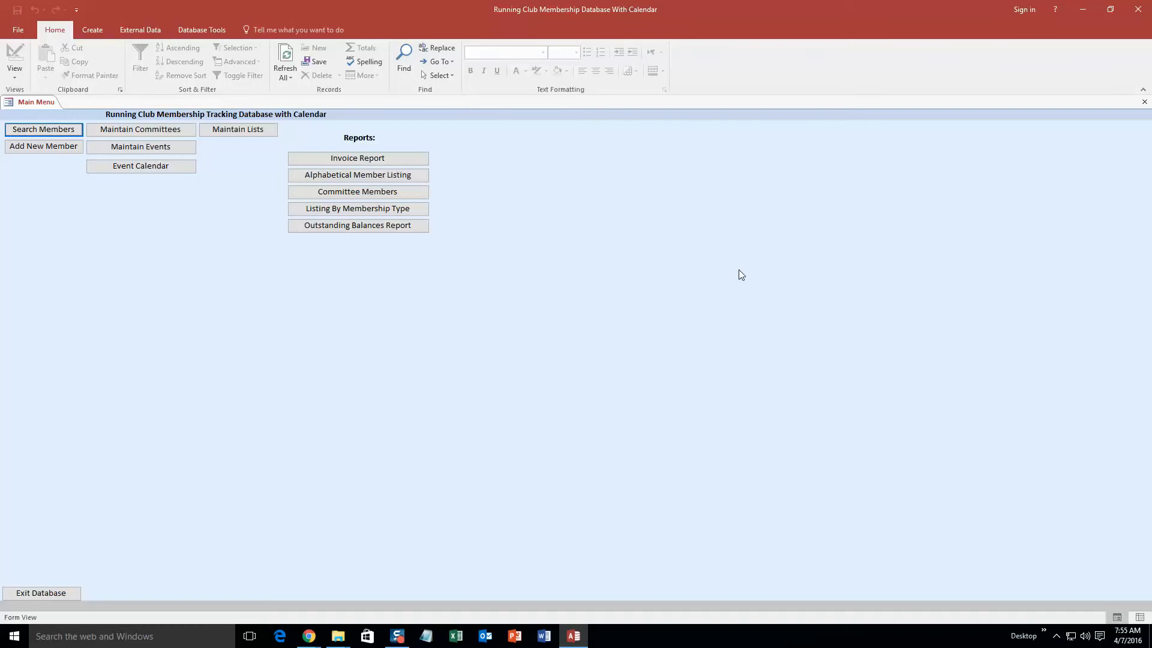
{"action": "mouse_move", "coordinate": [595, 443]}
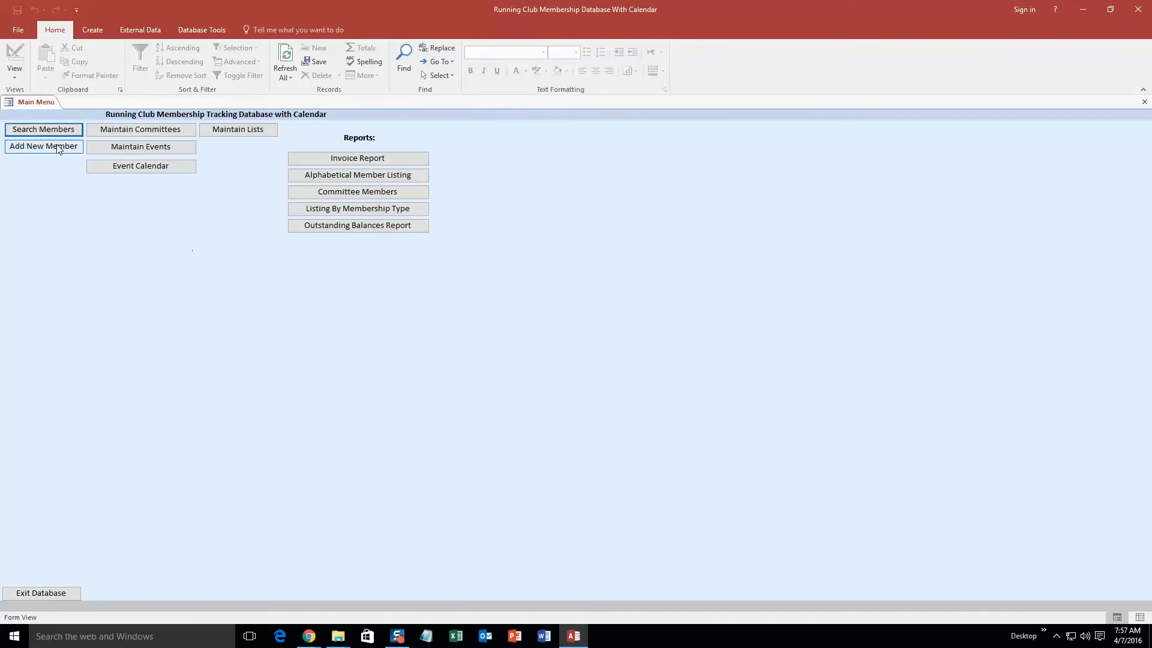
{"action": "left_click", "coordinate": [44, 146]}
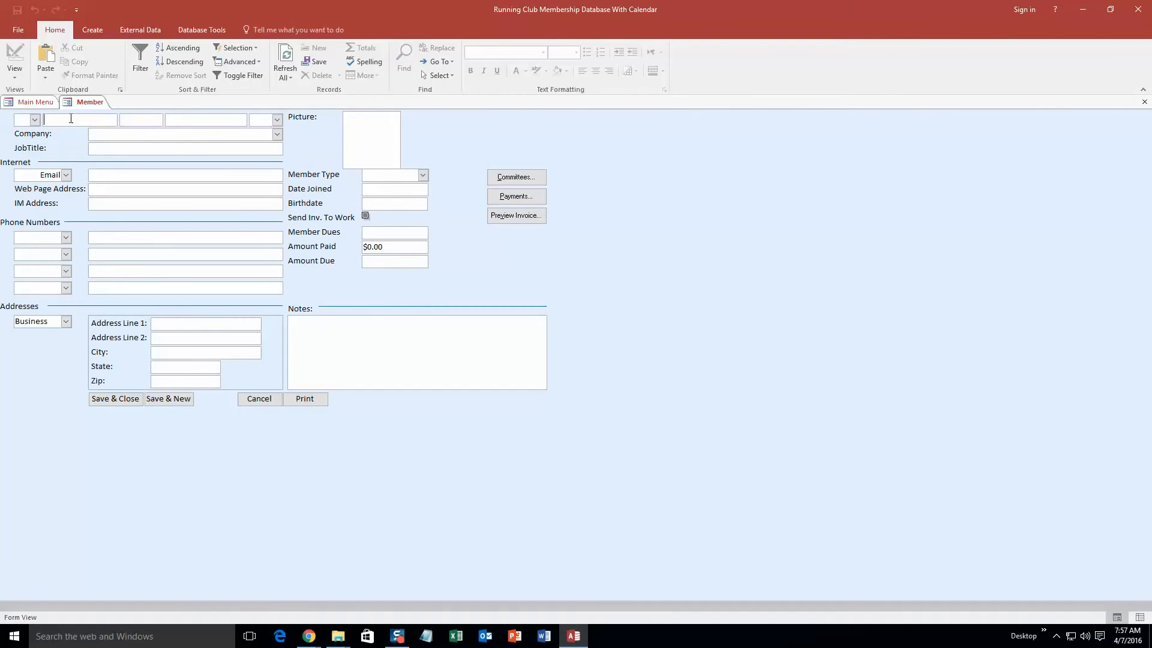
{"action": "type", "text": "Test"}
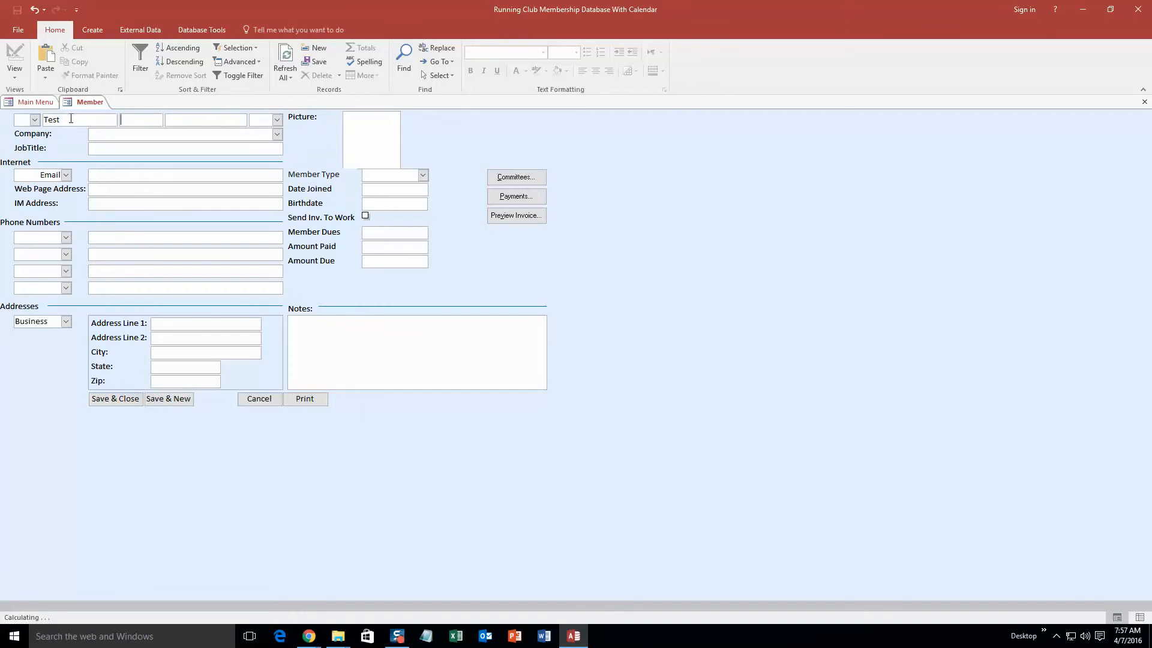
{"action": "type", "text": "Test"}
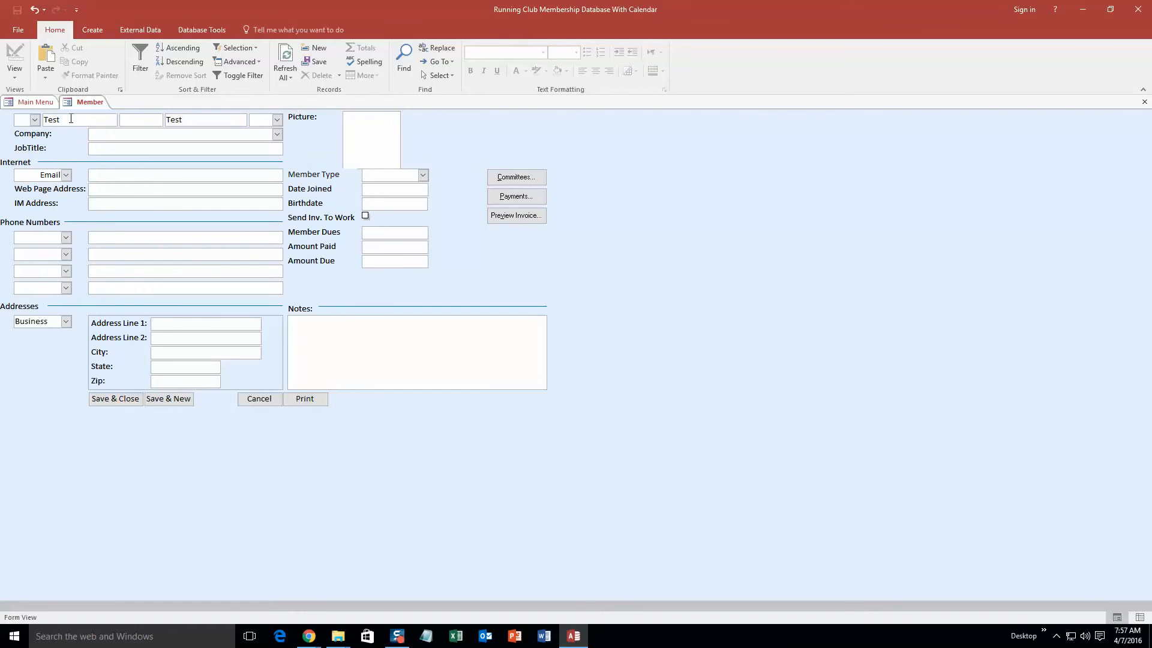
{"action": "left_click", "coordinate": [184, 174]}
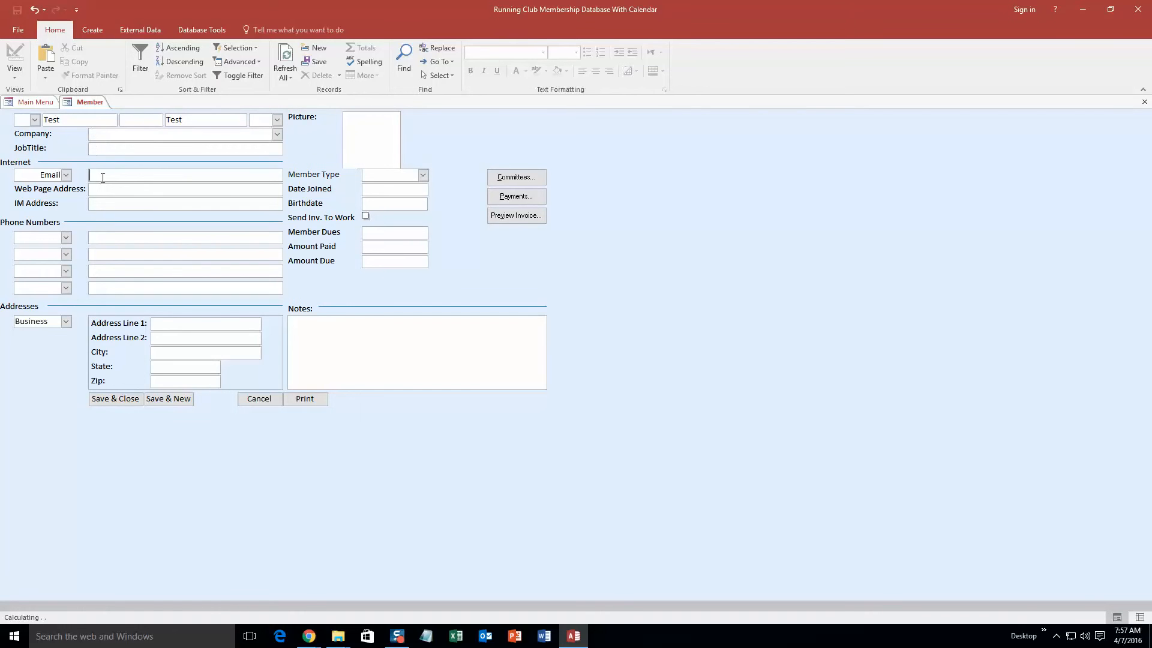
{"action": "type", "text": "test@t"}
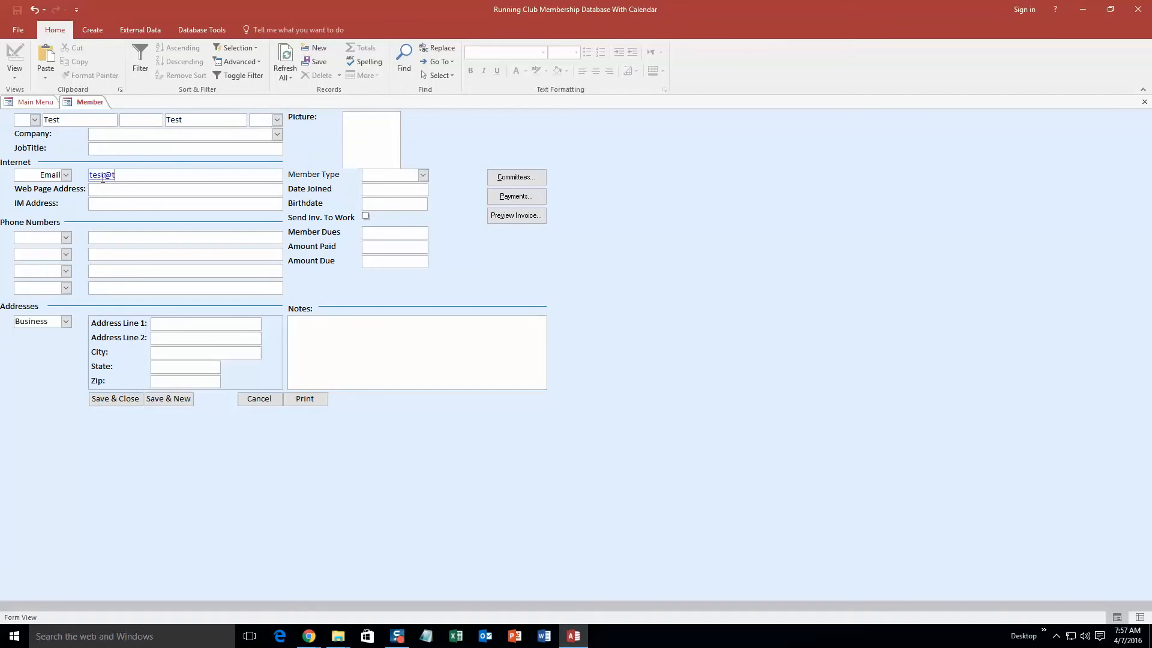
{"action": "type", "text": "est.com"}
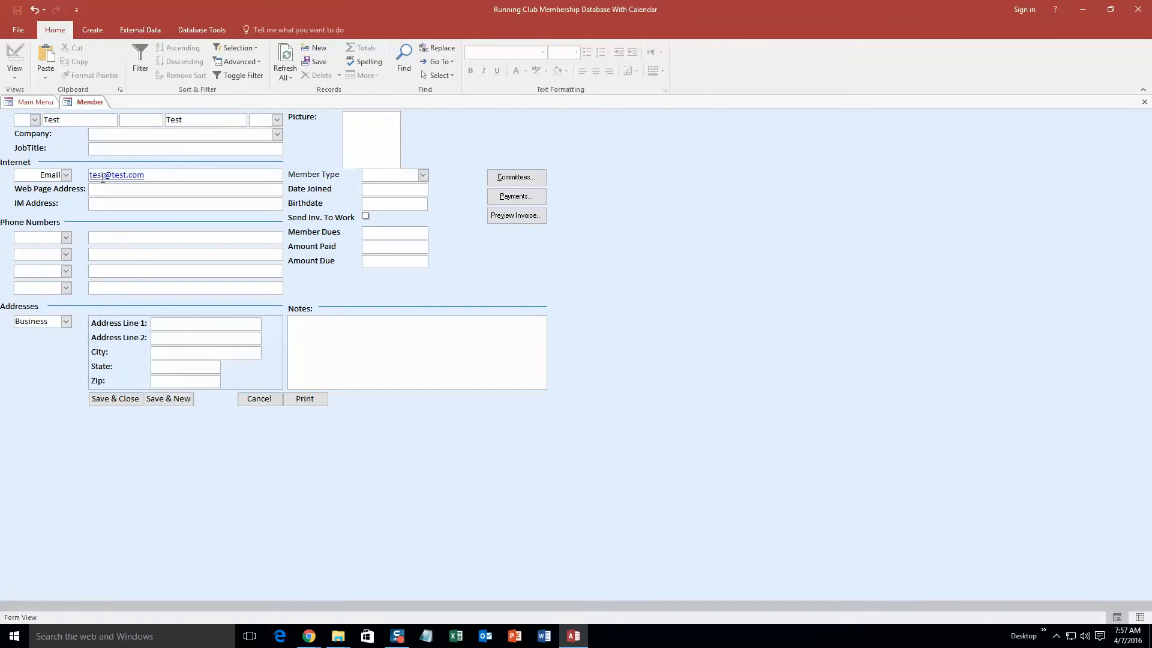
Step: Mark the phone number as Business and set the member type to Full Member ($45 dues)
{"action": "left_click", "coordinate": [65, 236]}
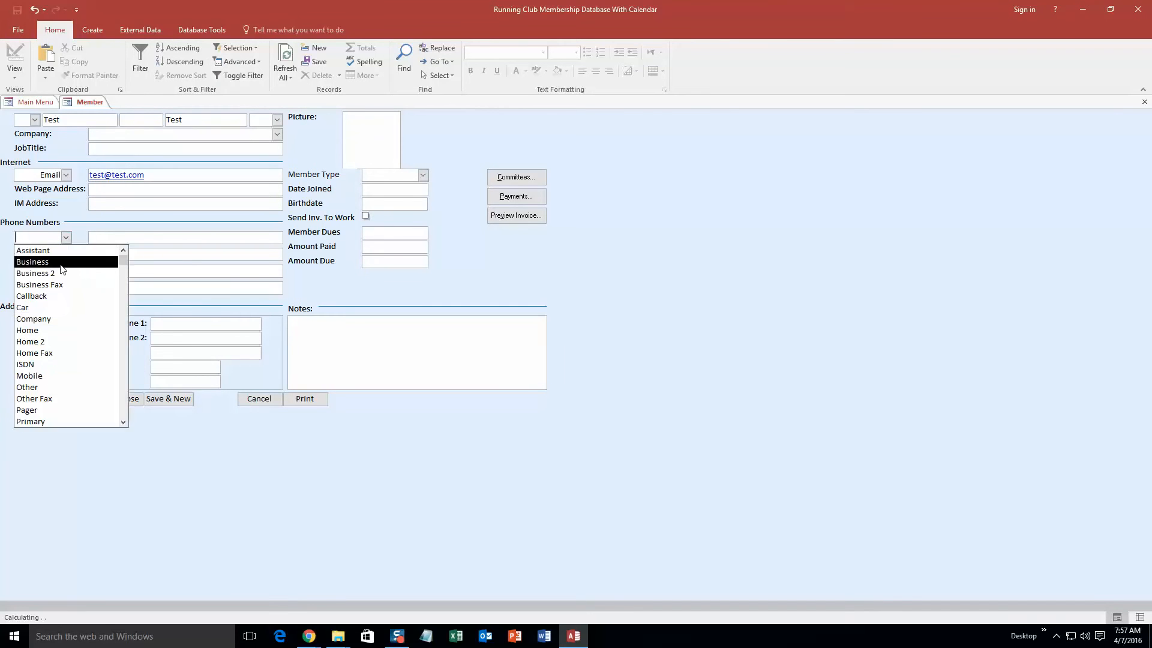
{"action": "left_click", "coordinate": [31, 262]}
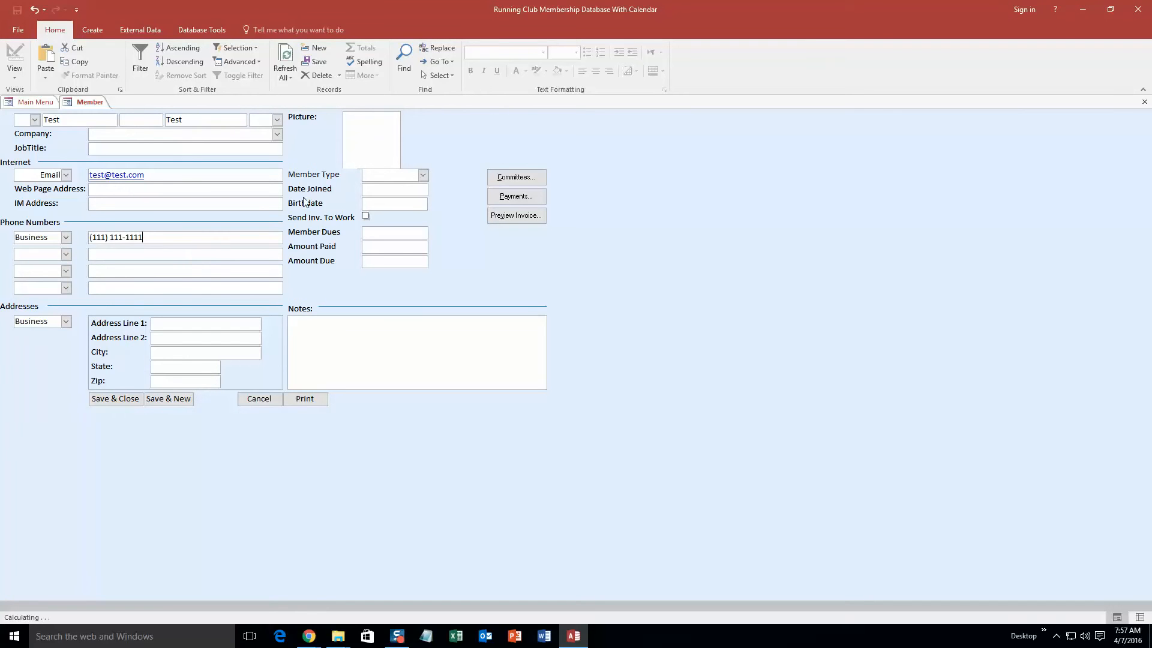
{"action": "mouse_move", "coordinate": [381, 143]}
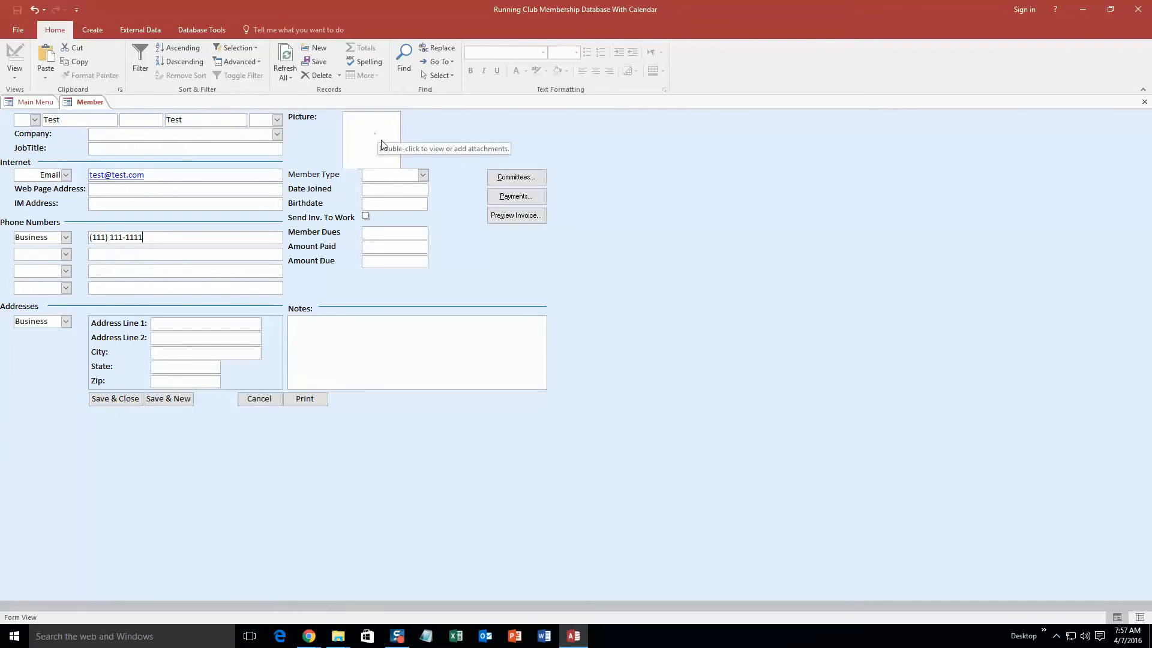
{"action": "left_click", "coordinate": [423, 176]}
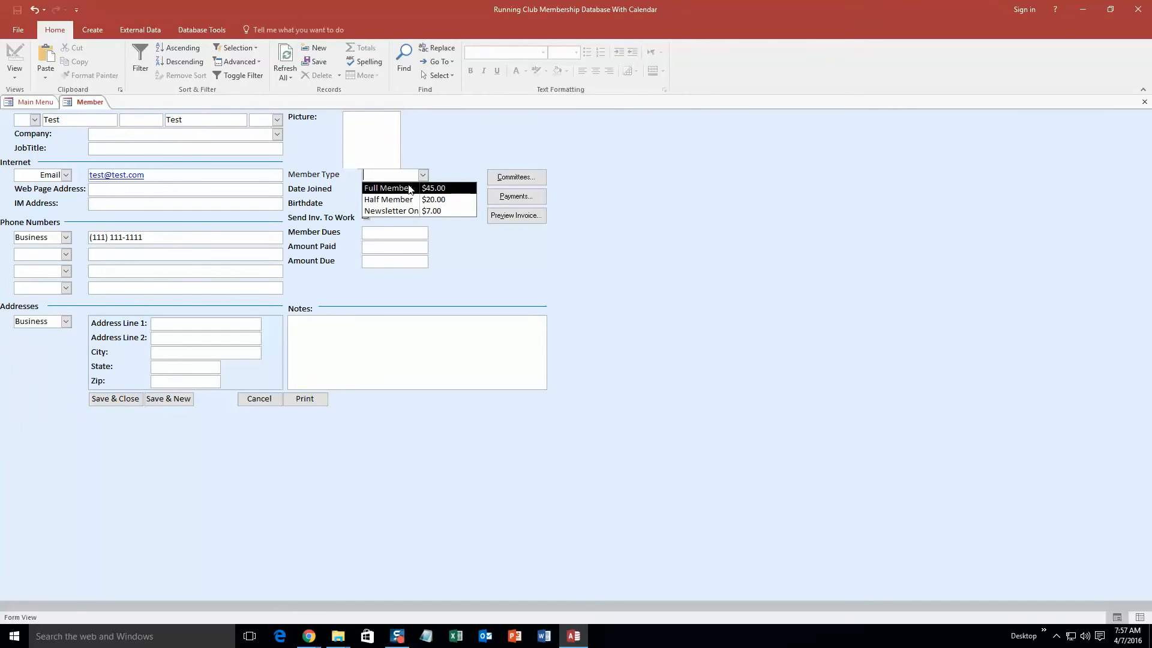
{"action": "left_click", "coordinate": [385, 187]}
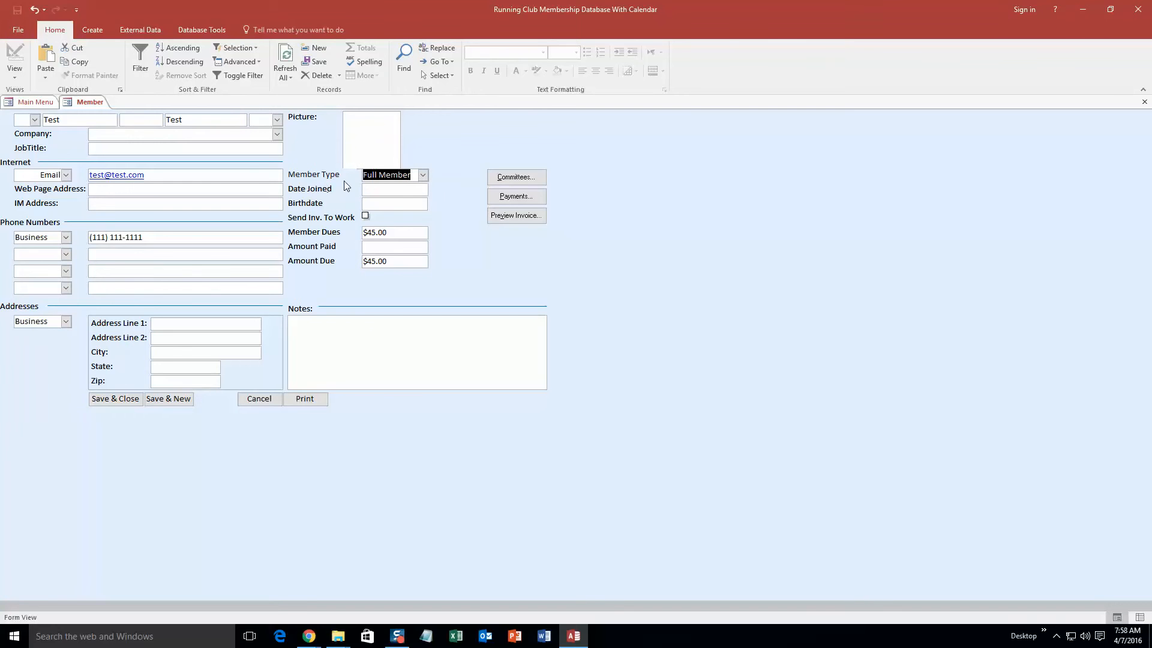
{"action": "mouse_move", "coordinate": [298, 251]}
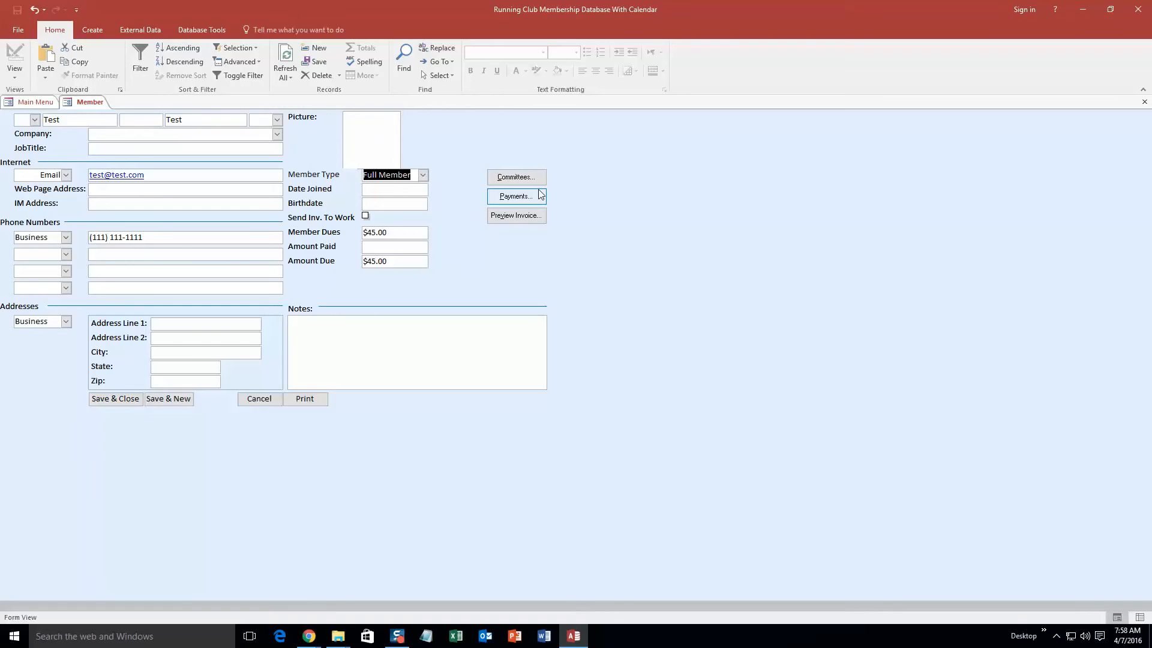
{"action": "mouse_move", "coordinate": [180, 489]}
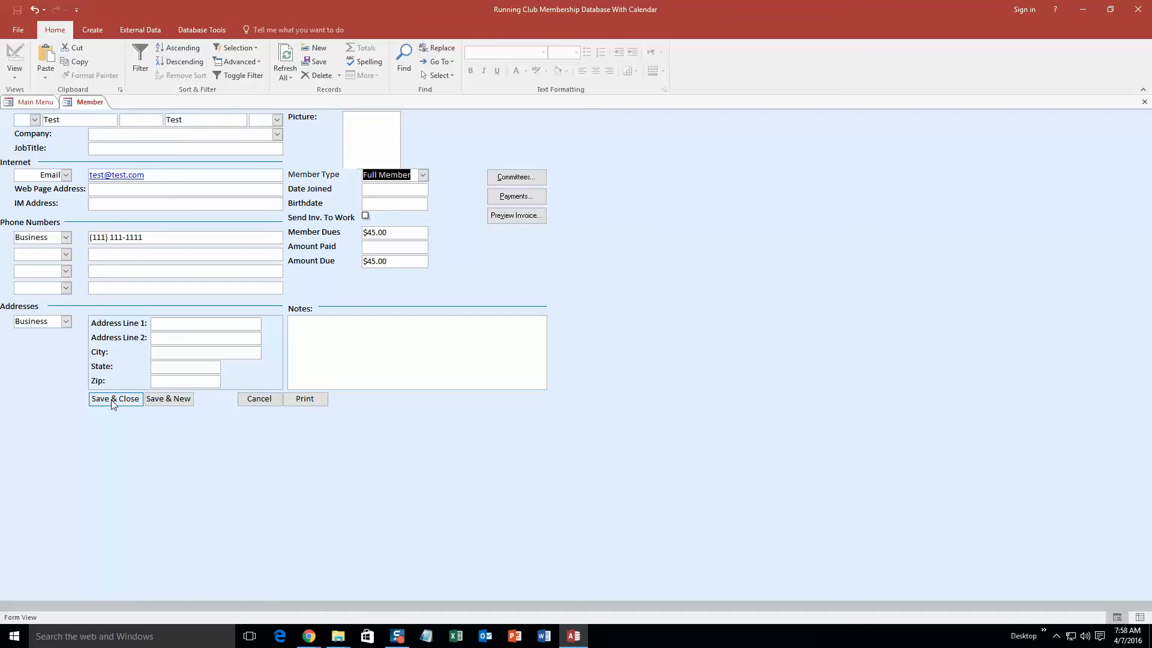
Step: Save the member, then add Test, Test as Meals committee Secretary and close the Committees form
{"action": "left_click", "coordinate": [115, 399]}
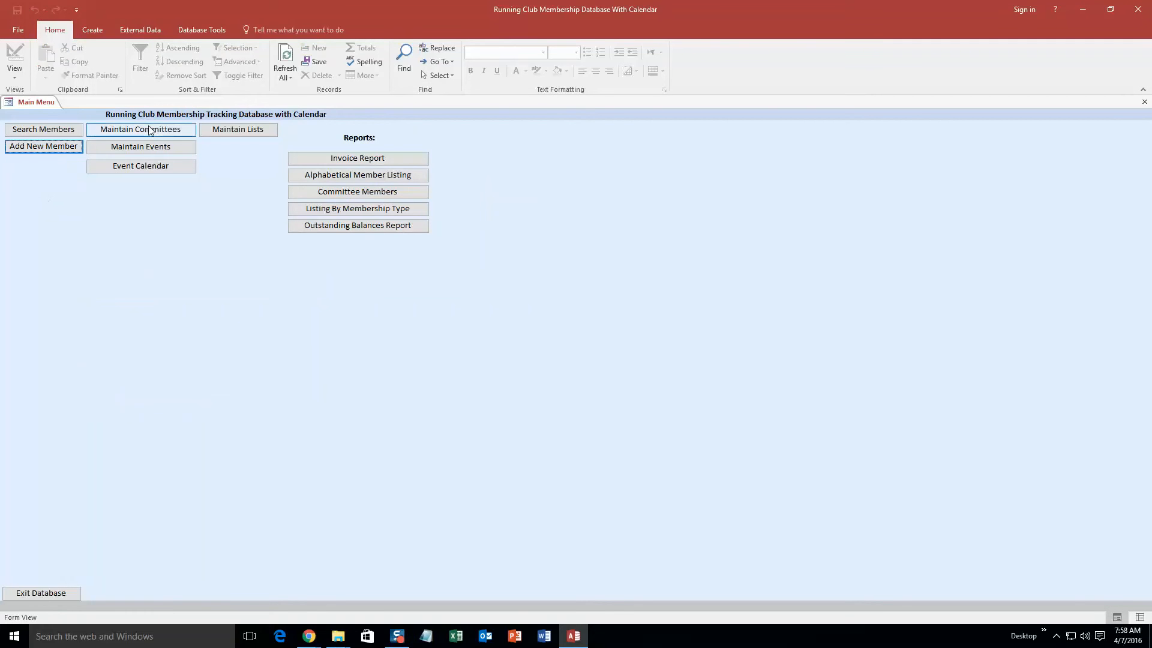
{"action": "left_click", "coordinate": [140, 130]}
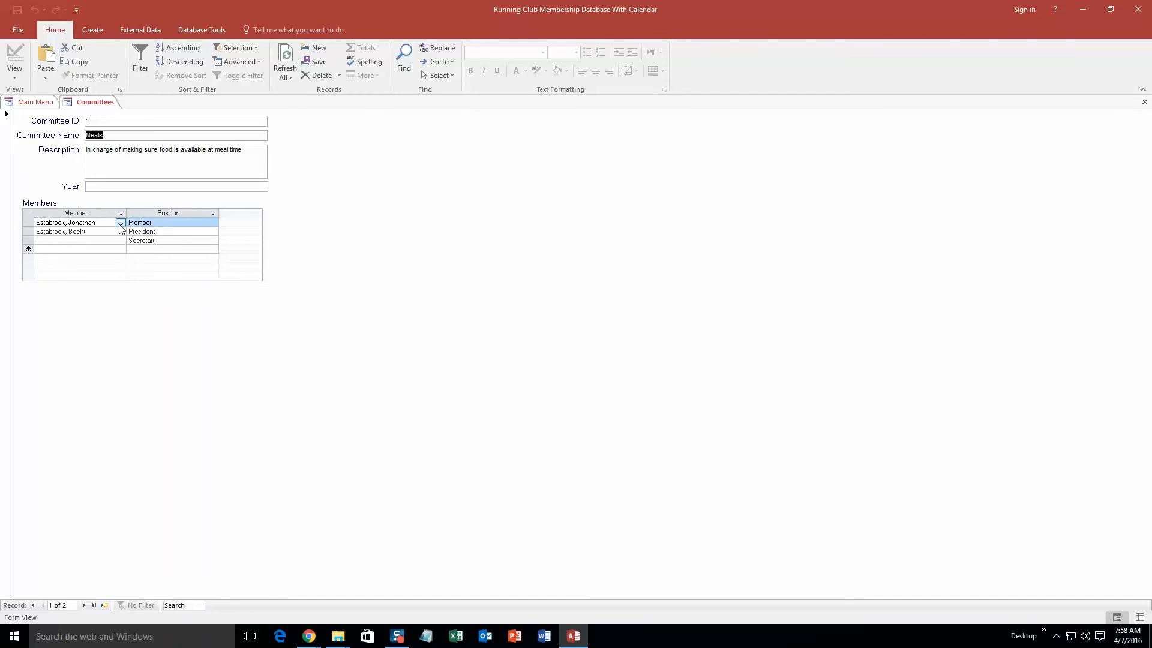
{"action": "left_click", "coordinate": [65, 222]}
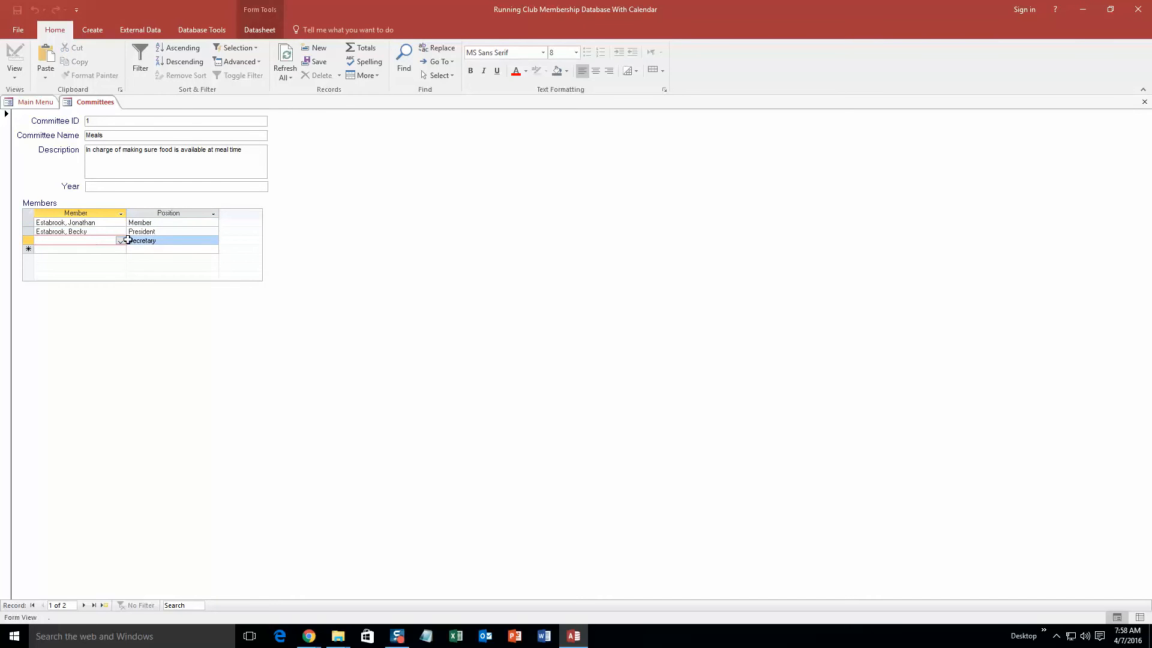
{"action": "left_click", "coordinate": [120, 240]}
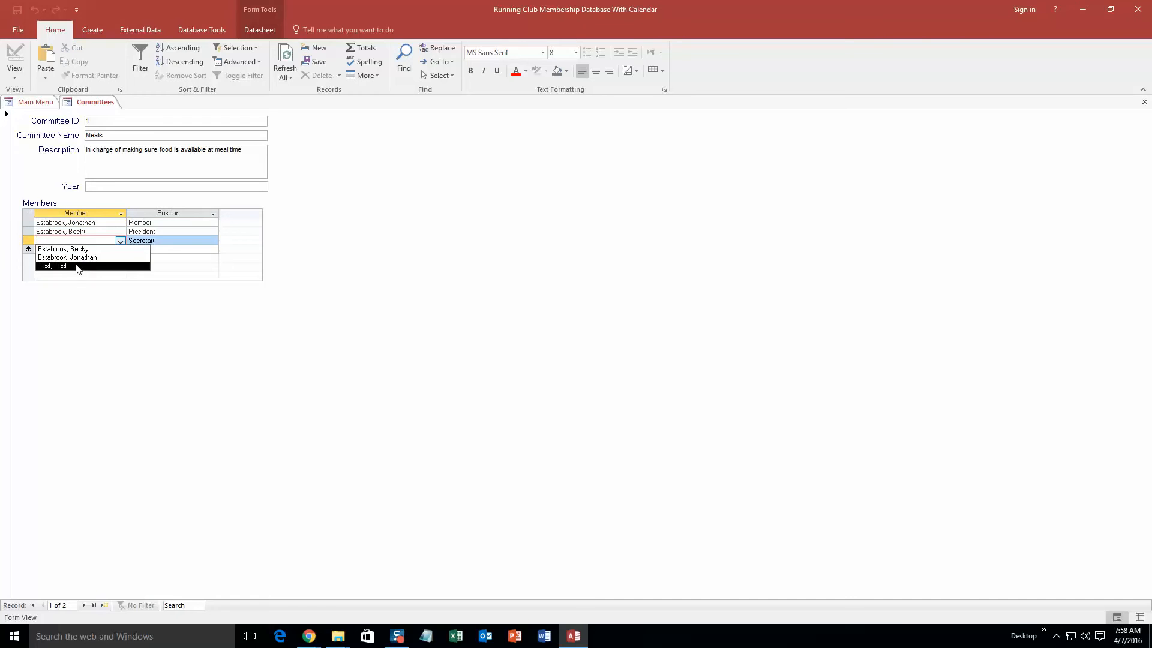
{"action": "left_click", "coordinate": [52, 266]}
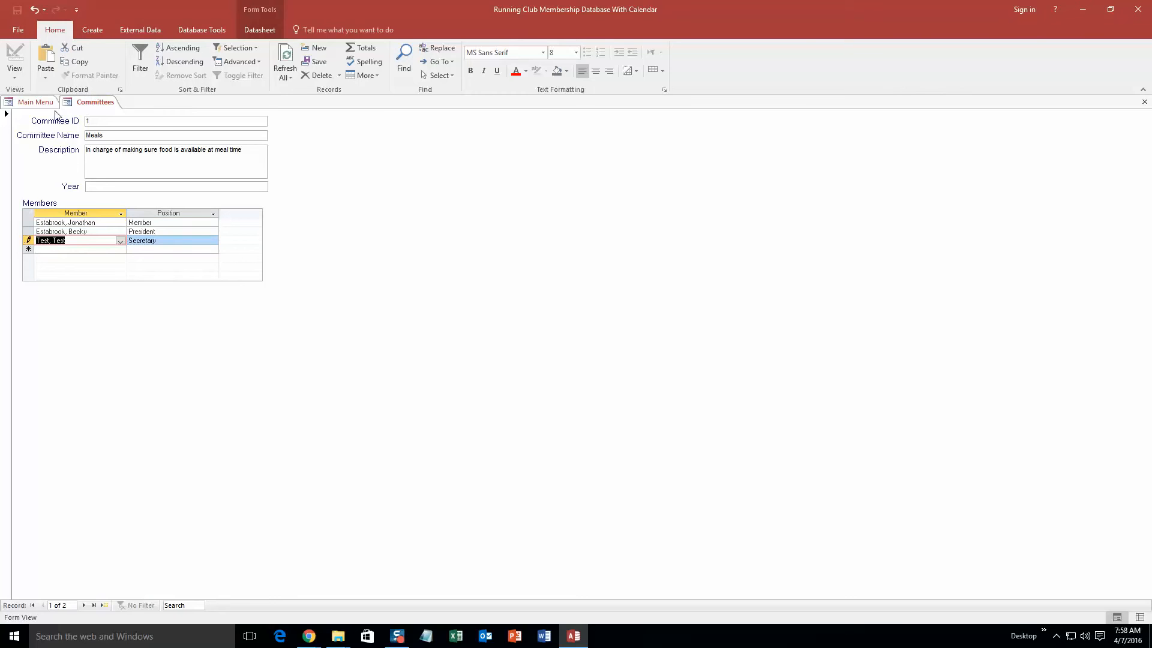
{"action": "left_click", "coordinate": [34, 100]}
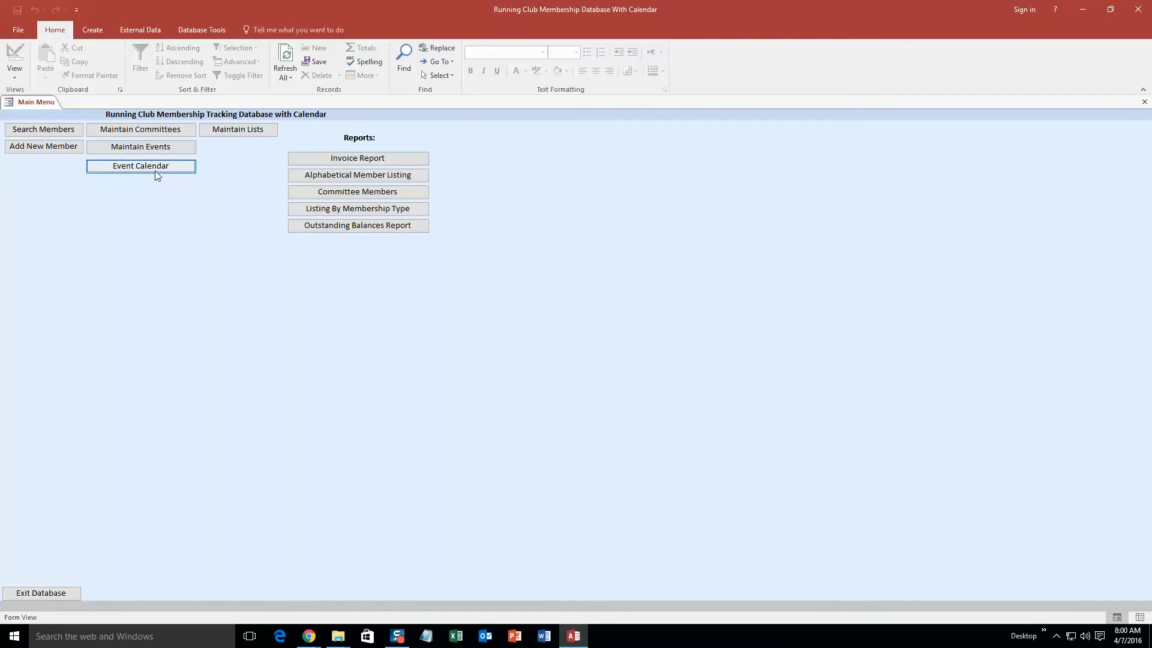
Step: Open the Event Calendar, view April 2016 by month, then return to the 4/7/2016 day view
{"action": "left_click", "coordinate": [142, 166]}
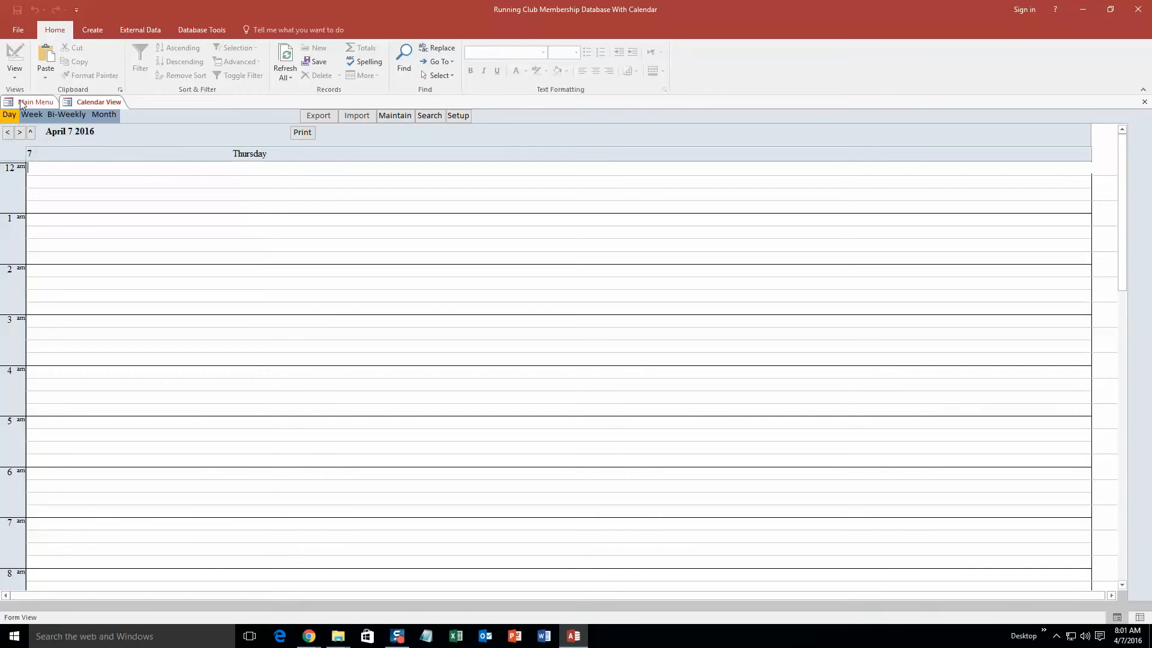
{"action": "mouse_move", "coordinate": [35, 128]}
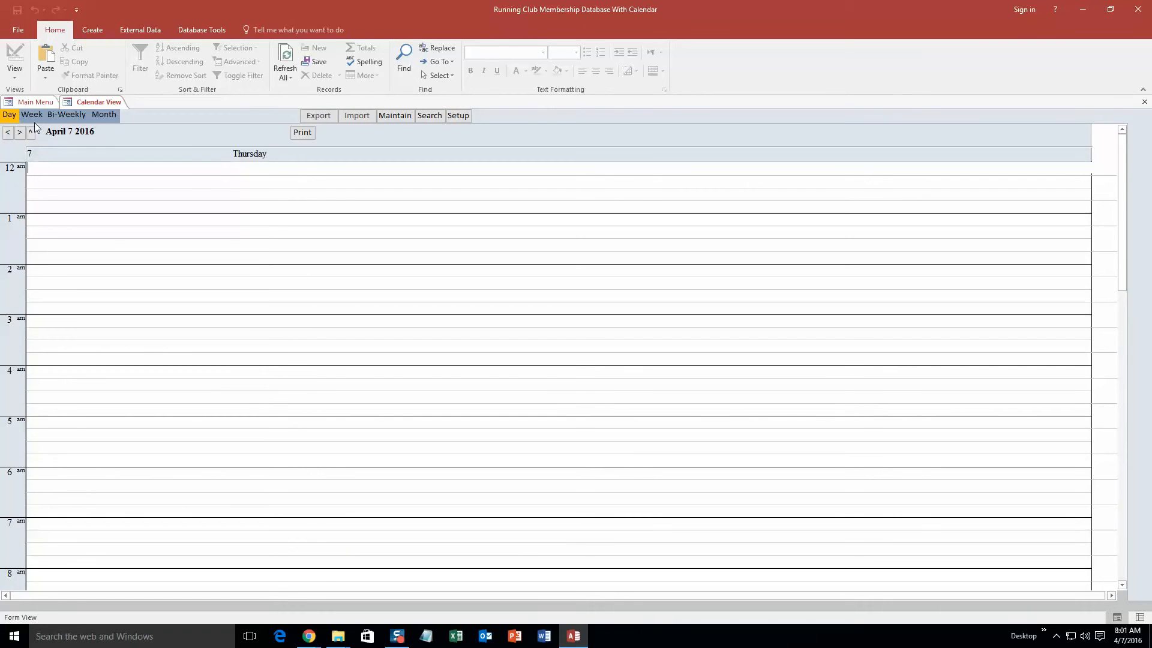
{"action": "left_click", "coordinate": [103, 115]}
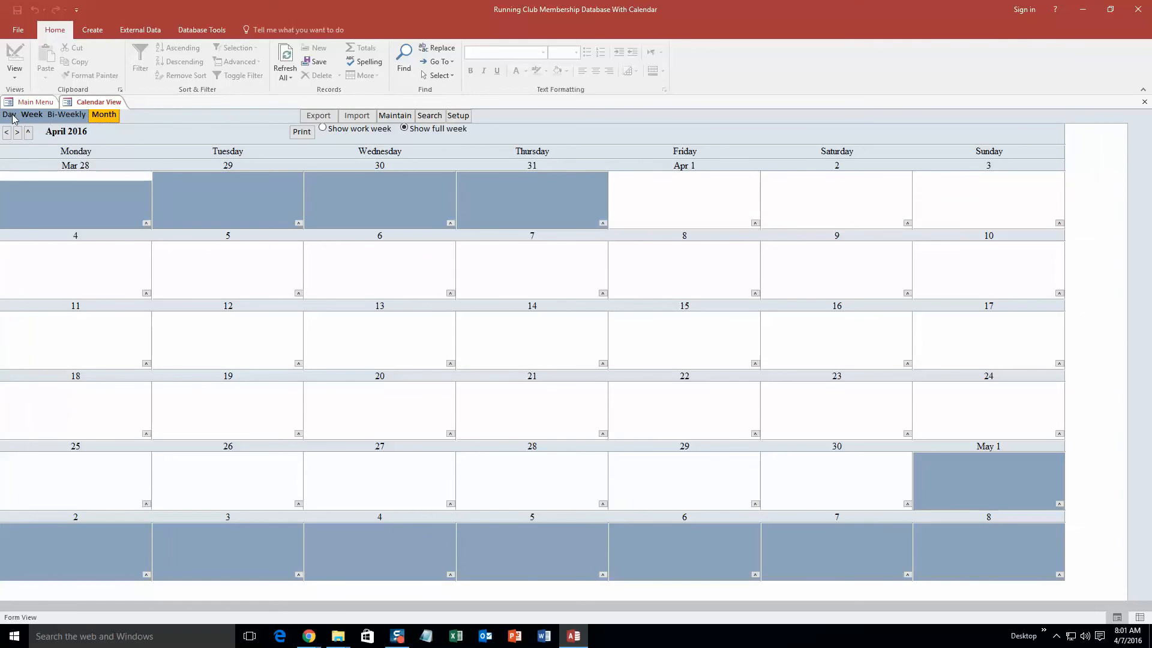
{"action": "left_click", "coordinate": [8, 116]}
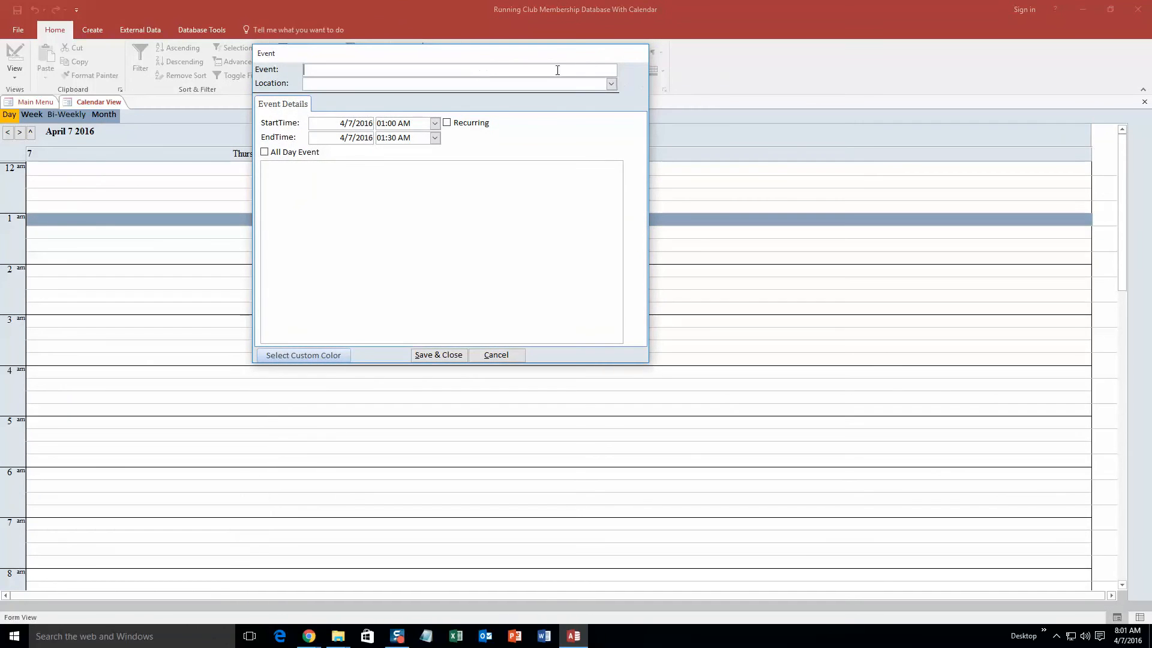
Step: Create event 'test' at Location 1 ending 02:00 AM, coloured green, and save it
{"action": "type", "text": "test"}
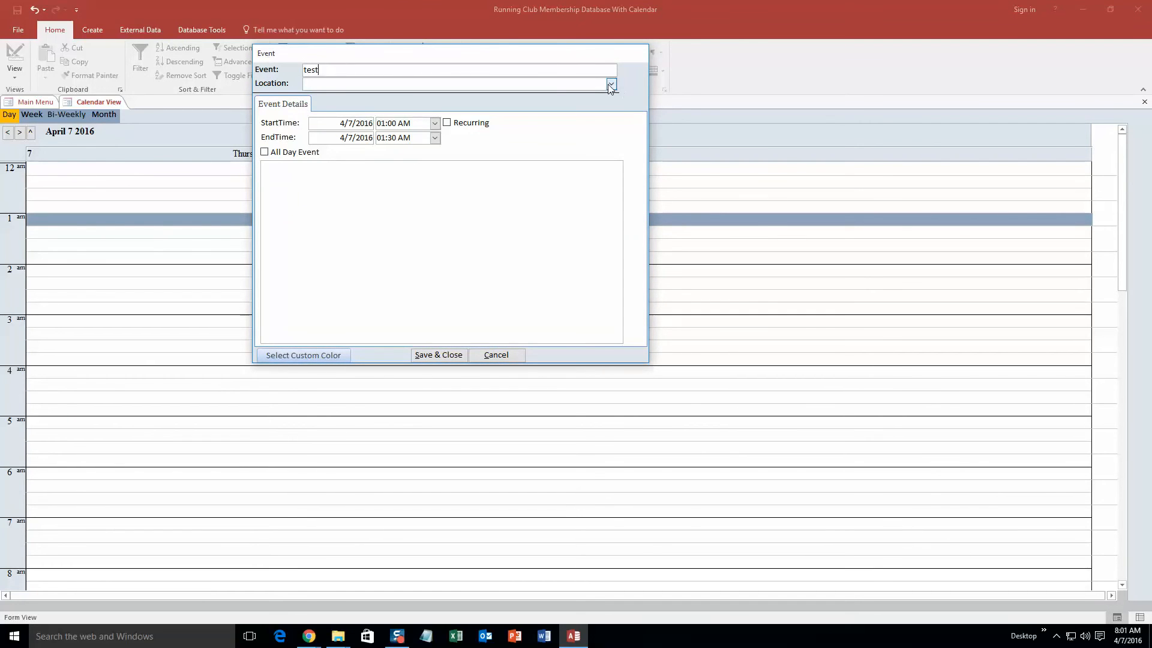
{"action": "left_click", "coordinate": [611, 83]}
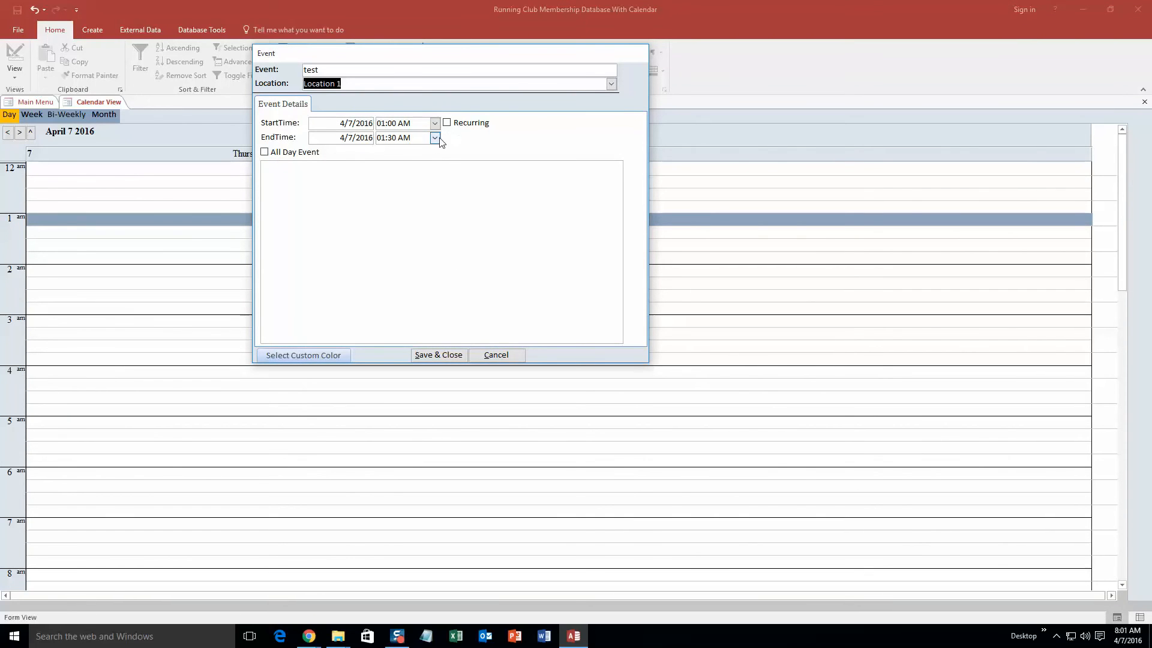
{"action": "left_click", "coordinate": [434, 137]}
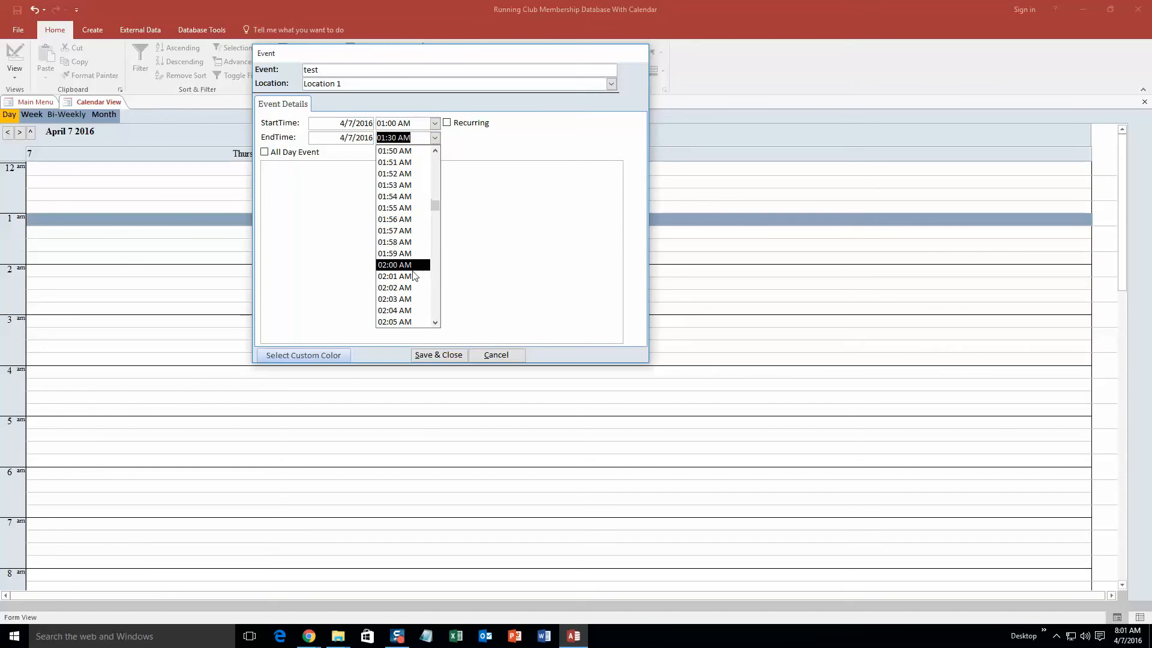
{"action": "left_click", "coordinate": [303, 355]}
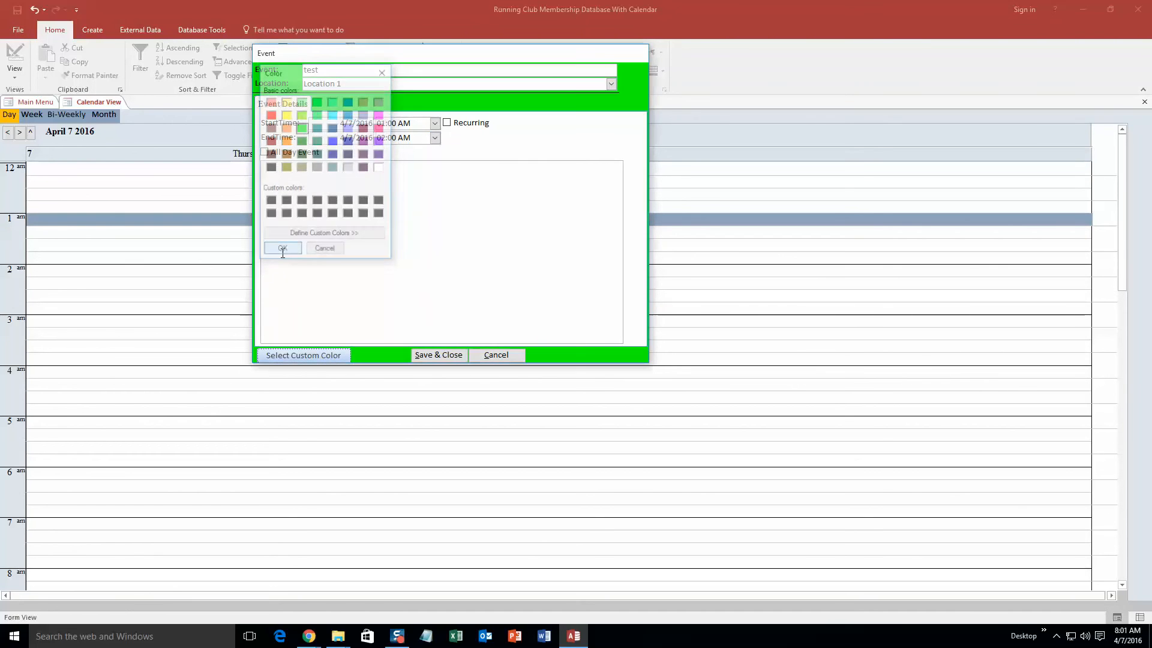
{"action": "left_click", "coordinate": [282, 248]}
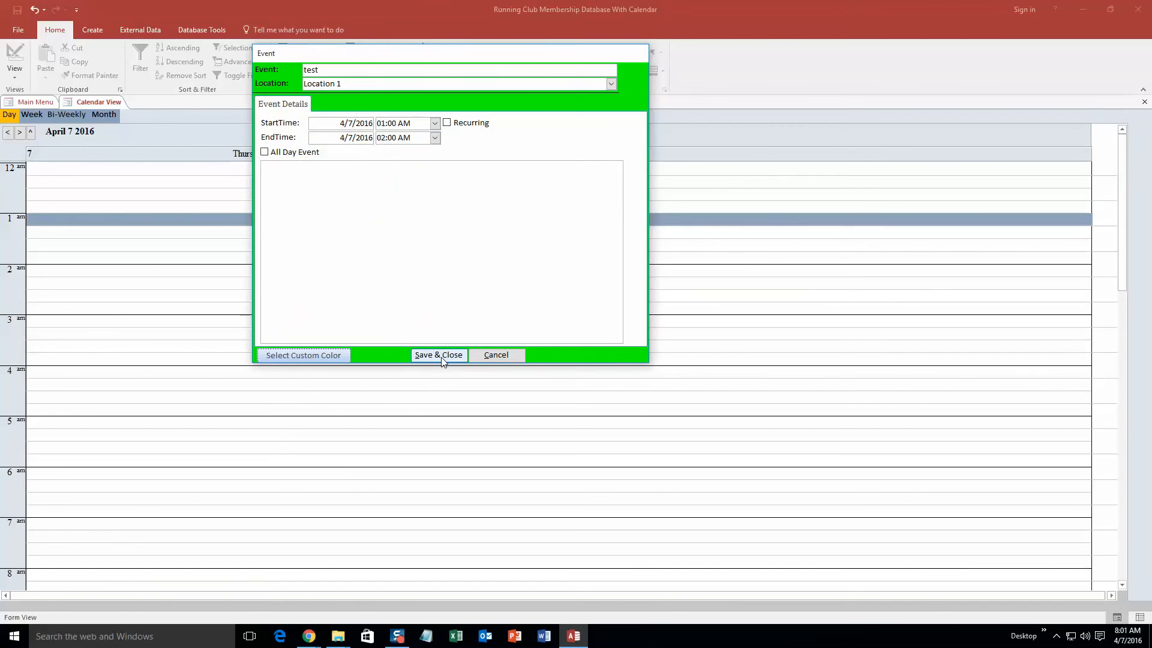
{"action": "left_click", "coordinate": [439, 355]}
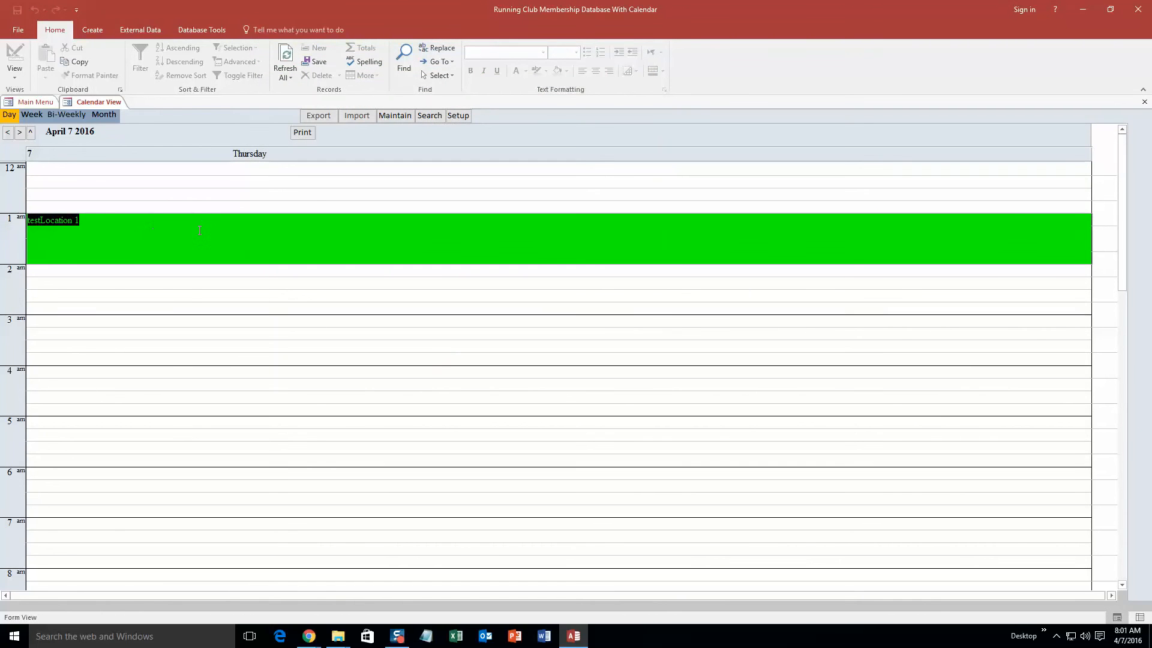
{"action": "mouse_move", "coordinate": [152, 167]}
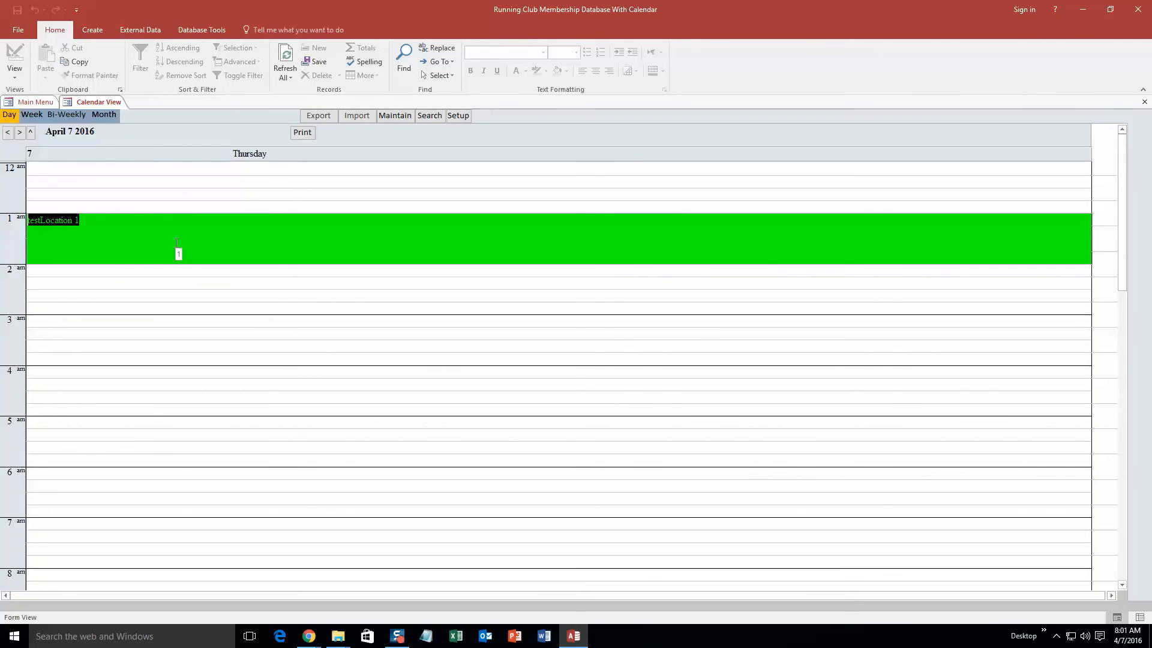
Step: Reopen the green test event, cancel without changes, and close Calendar View
{"action": "left_click", "coordinate": [103, 115]}
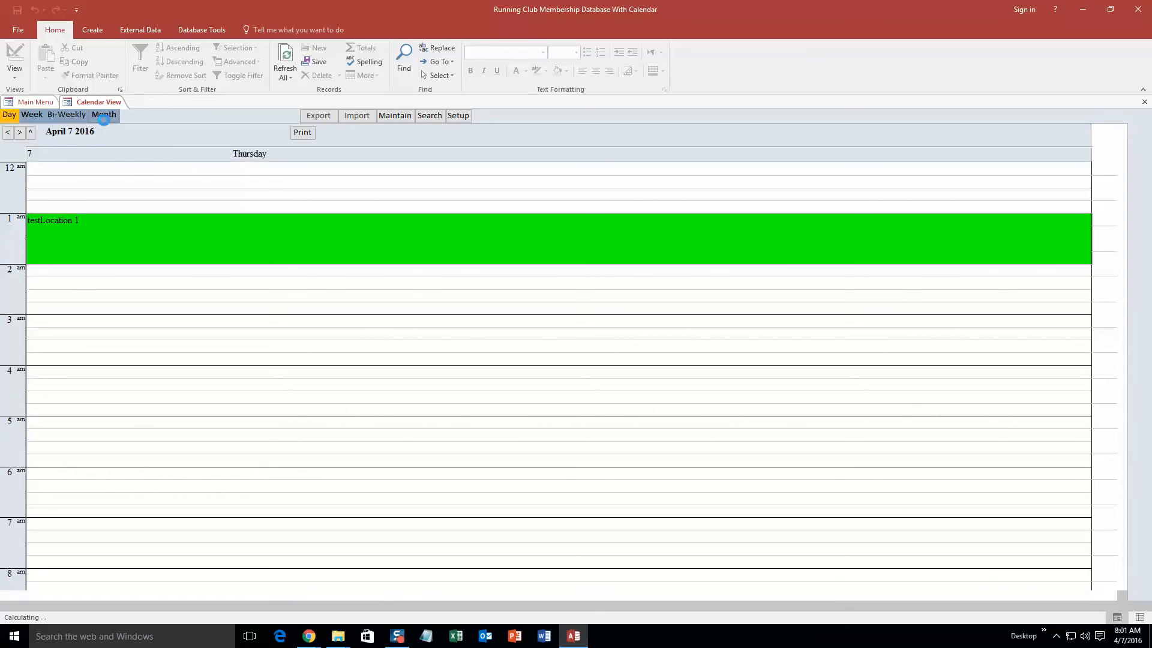
{"action": "left_click", "coordinate": [103, 115]}
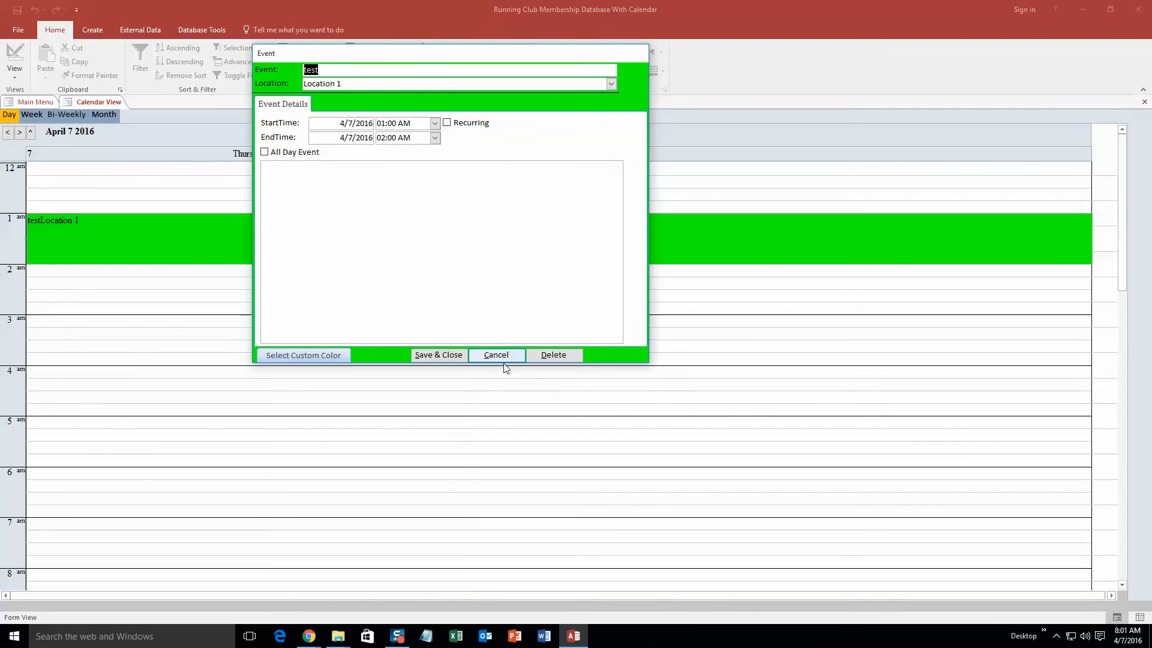
{"action": "left_click", "coordinate": [496, 356]}
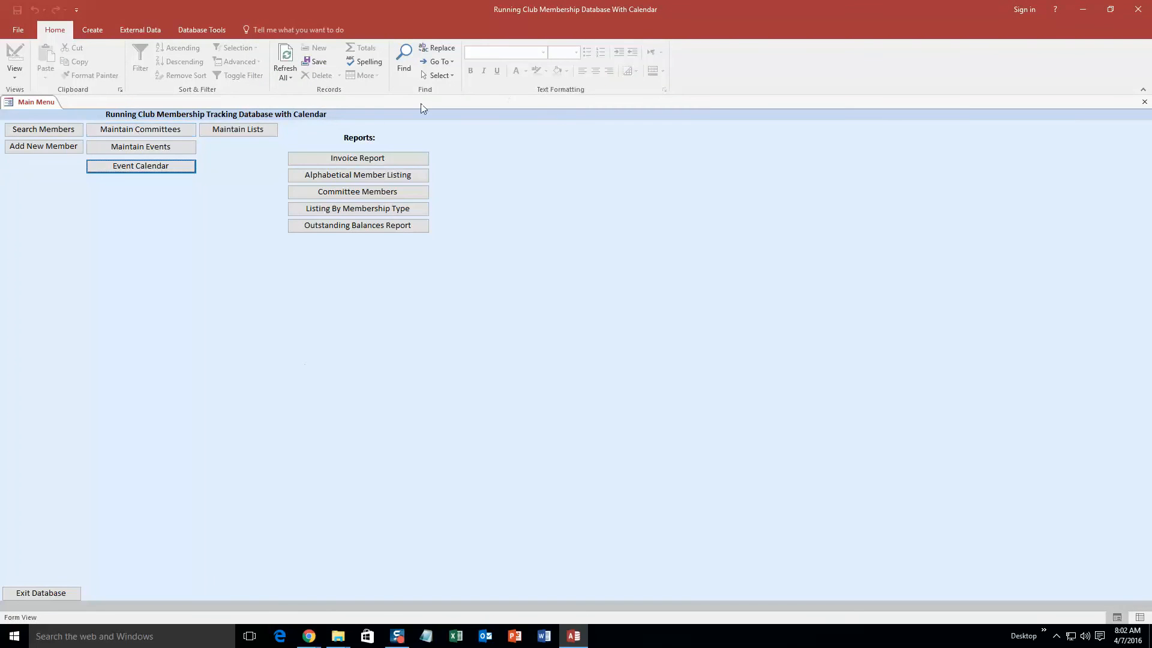
{"action": "mouse_move", "coordinate": [467, 148]}
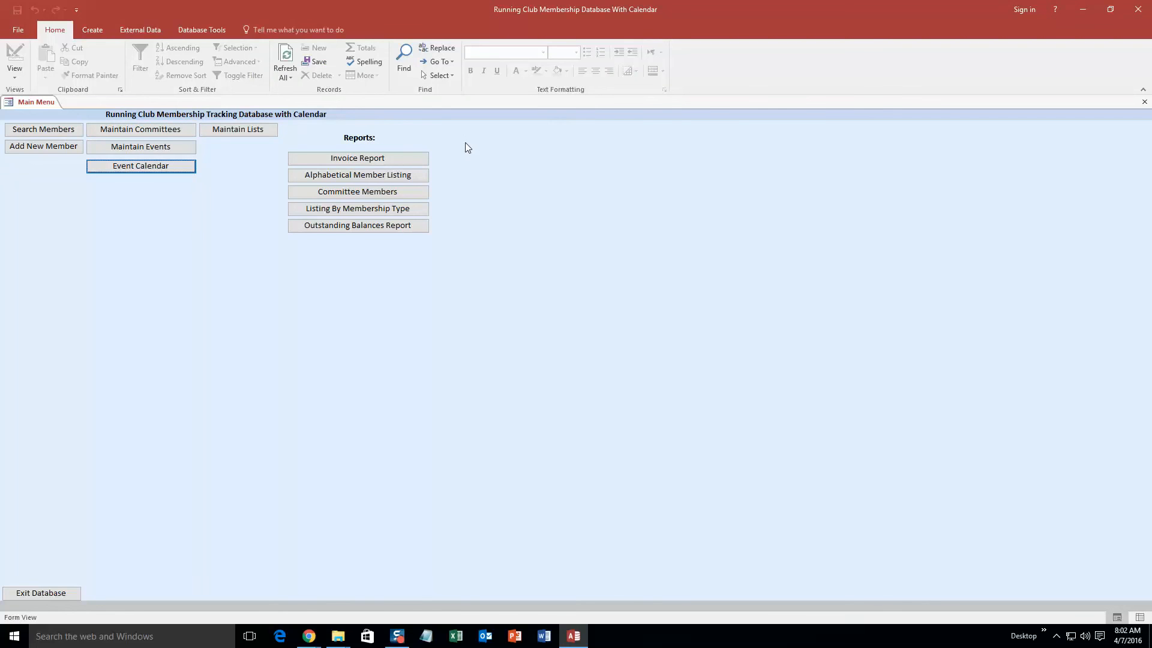
{"action": "left_click", "coordinate": [358, 176]}
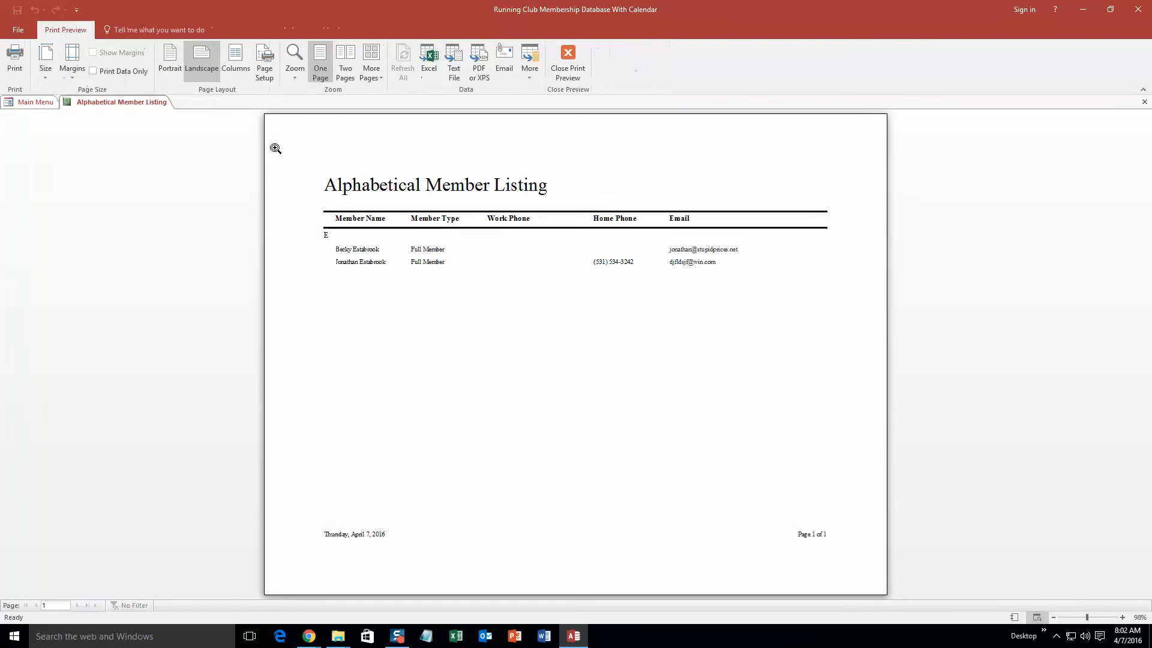
{"action": "right_click", "coordinate": [120, 100]}
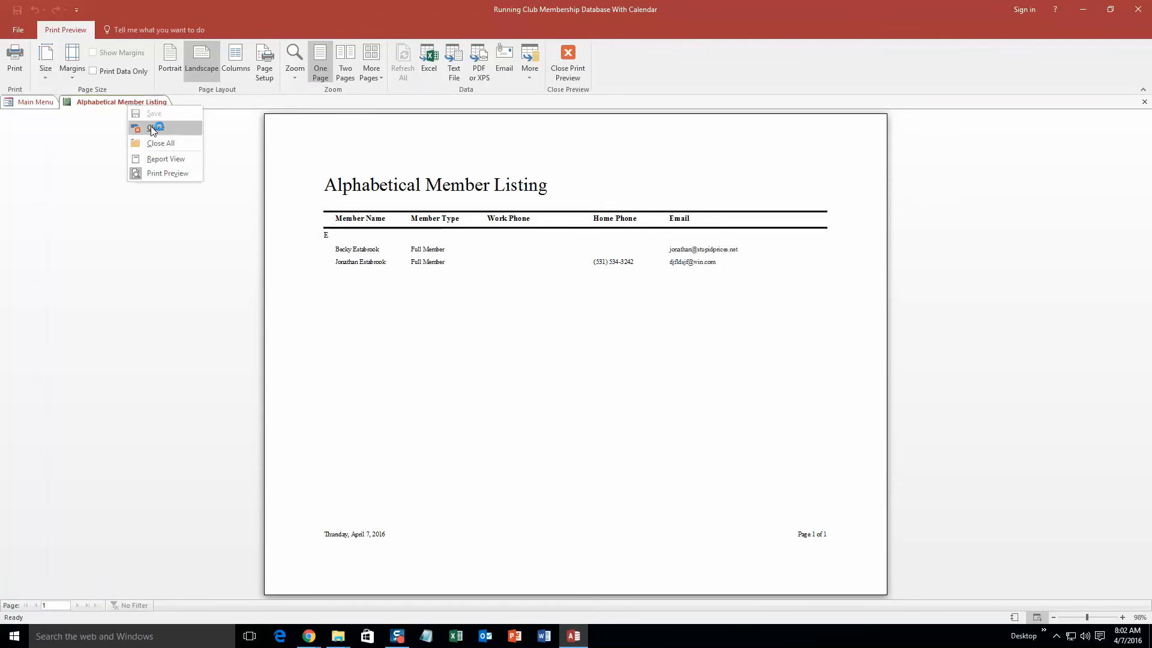
{"action": "left_click", "coordinate": [155, 129]}
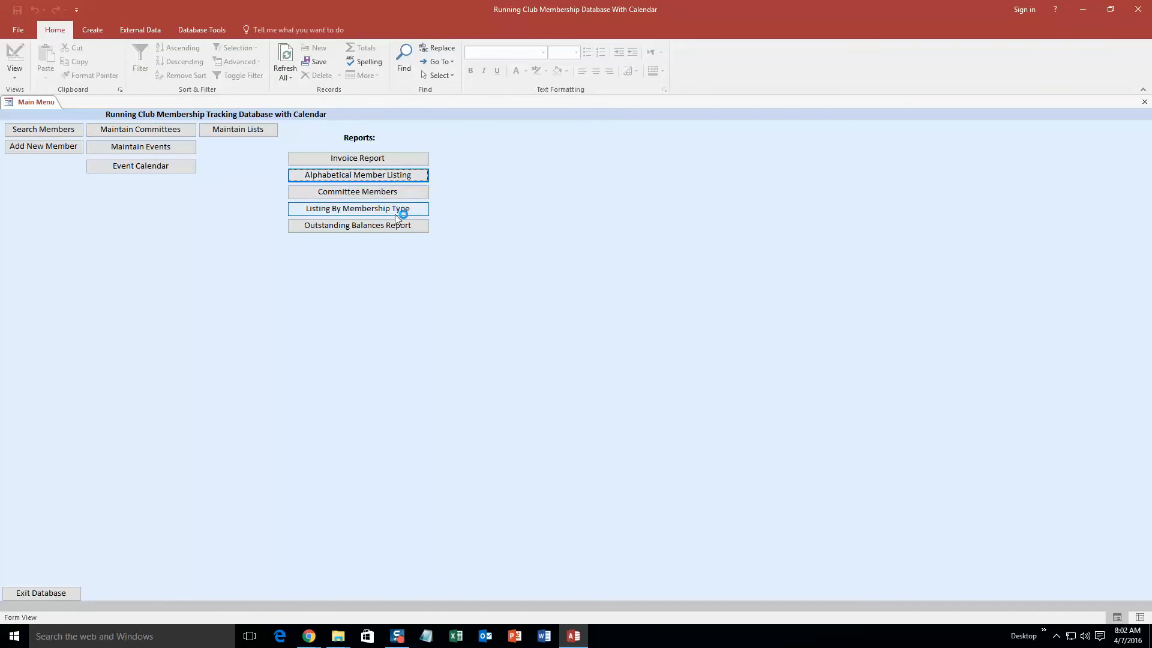